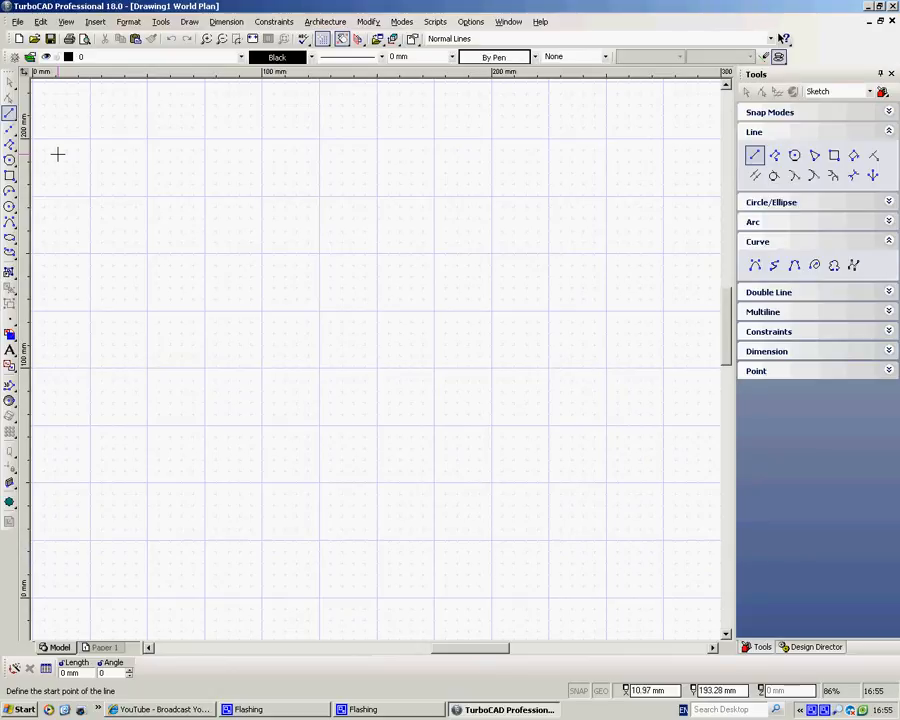
mouse_move(256, 198)
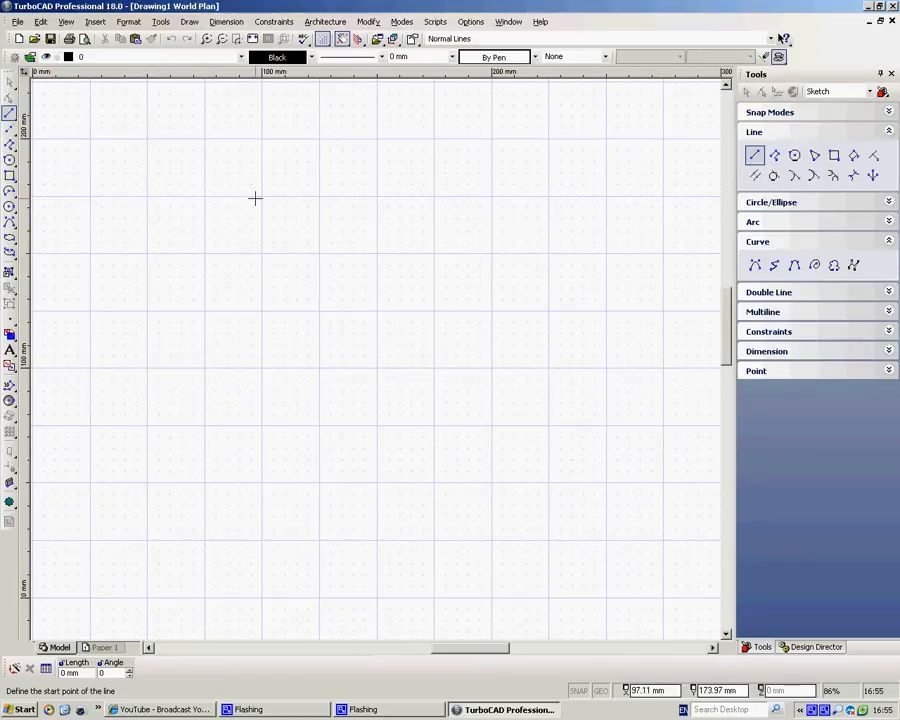
mouse_move(284, 176)
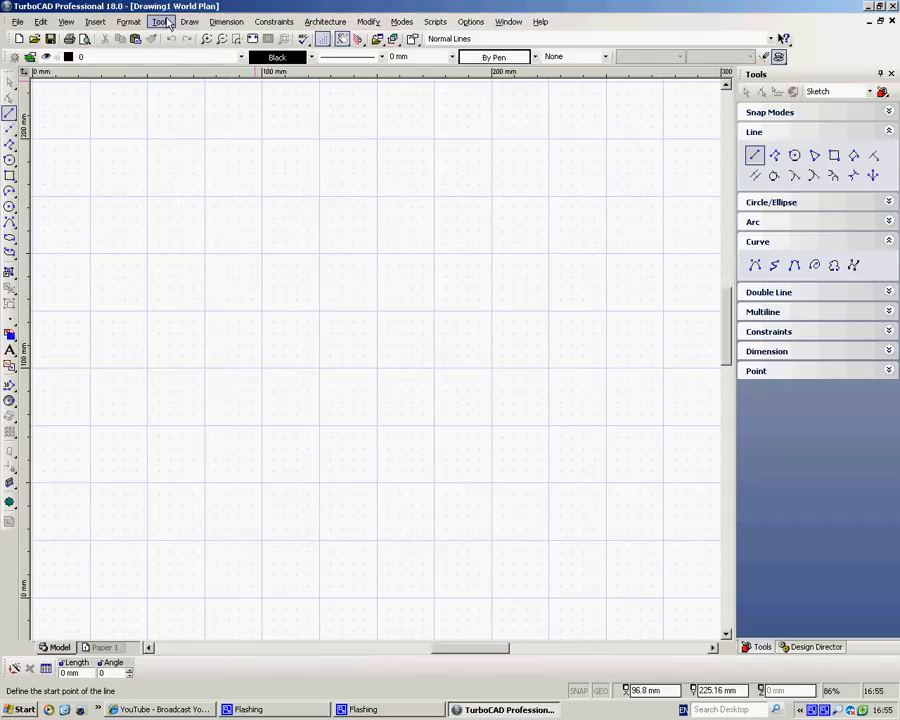
Browse the Format menu, then show the Tools menu listing Underlays Manager
left_click(128, 20)
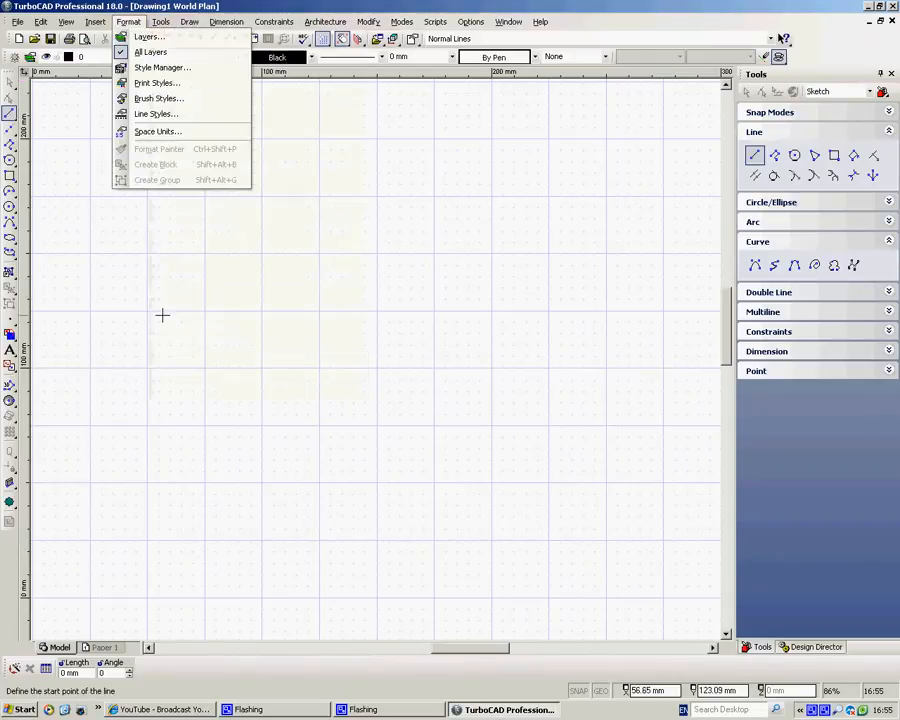
left_click(160, 20)
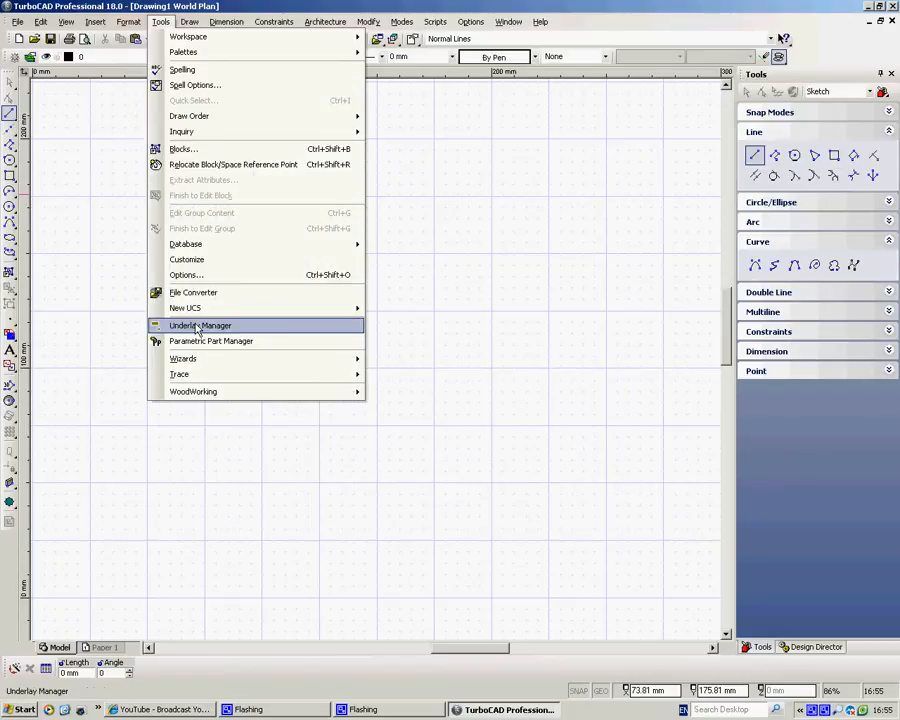
In Underlays Manager, start a new underlay from the A2045 mech drw PDF file
left_click(200, 324)
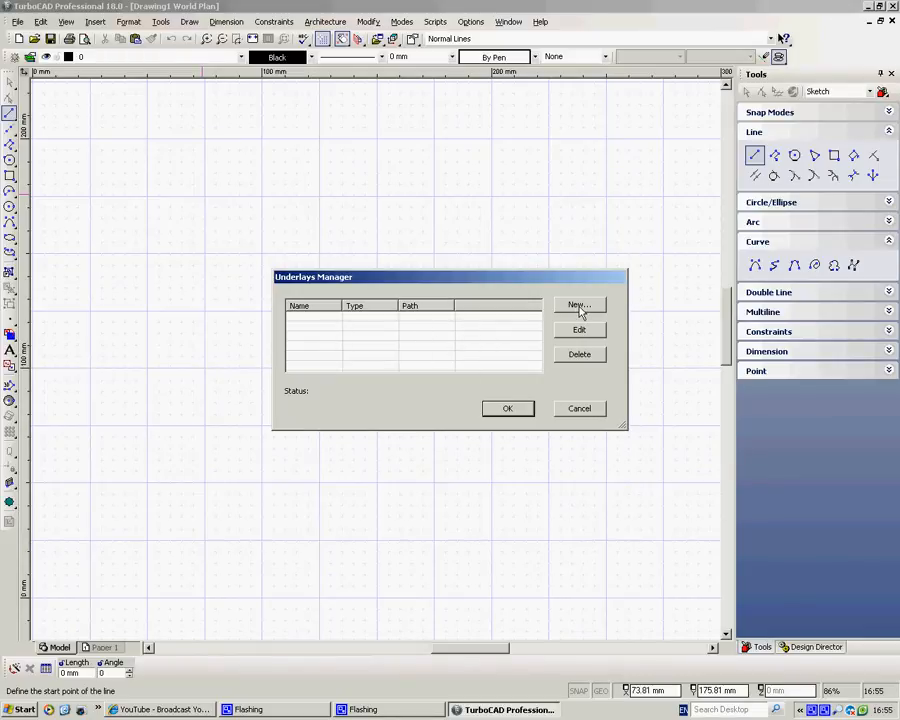
left_click(578, 304)
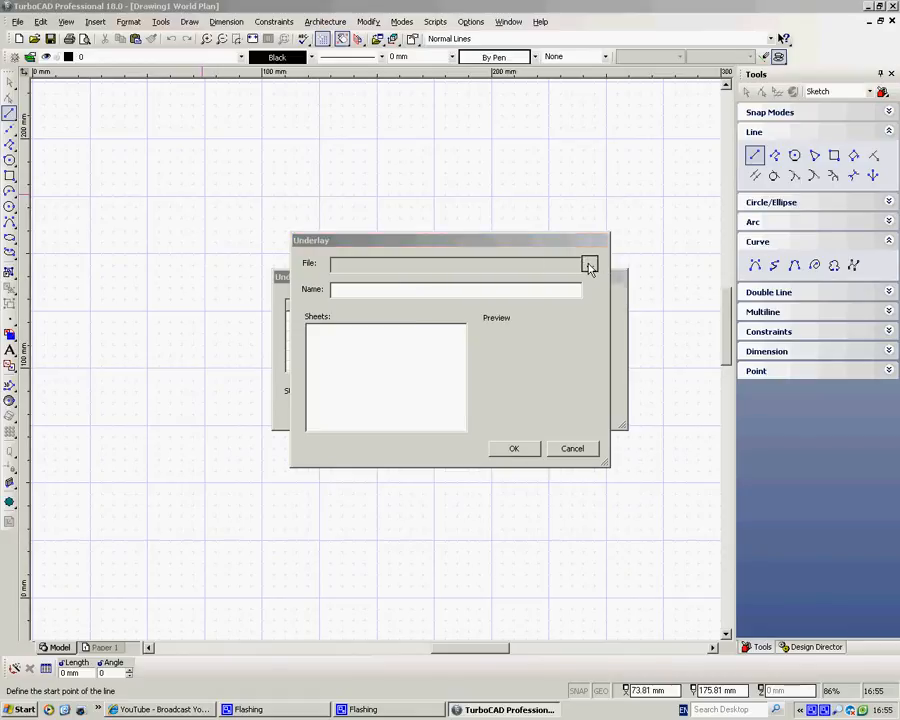
left_click(590, 268)
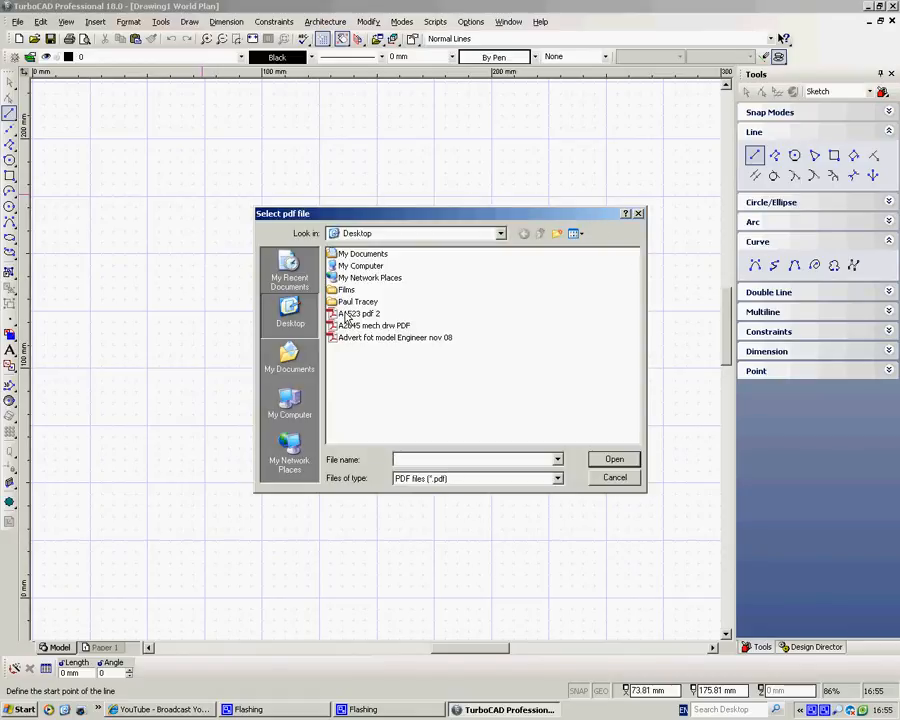
mouse_move(352, 344)
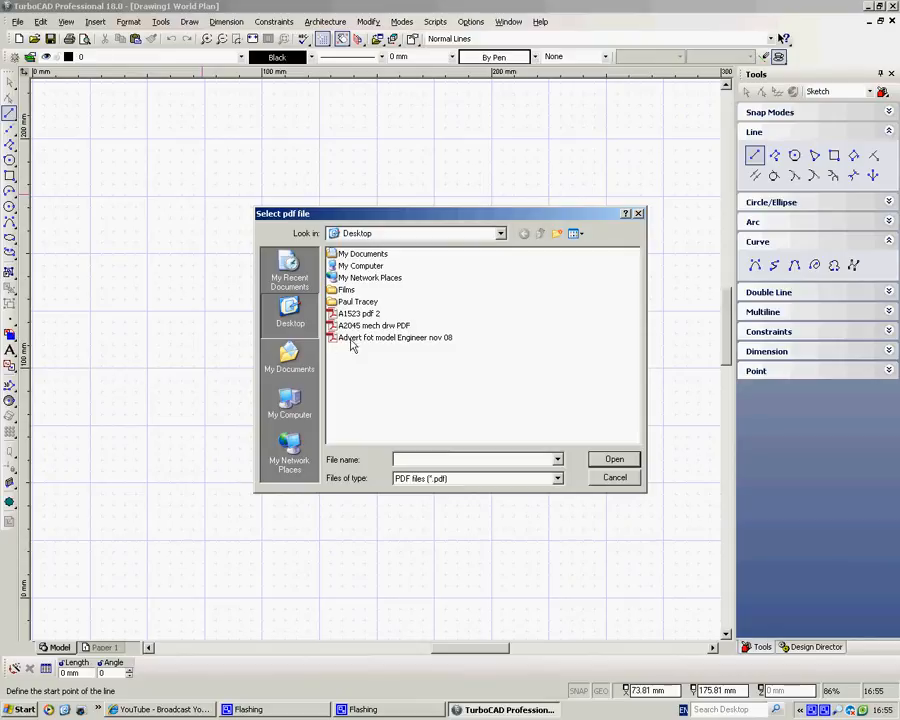
mouse_move(384, 348)
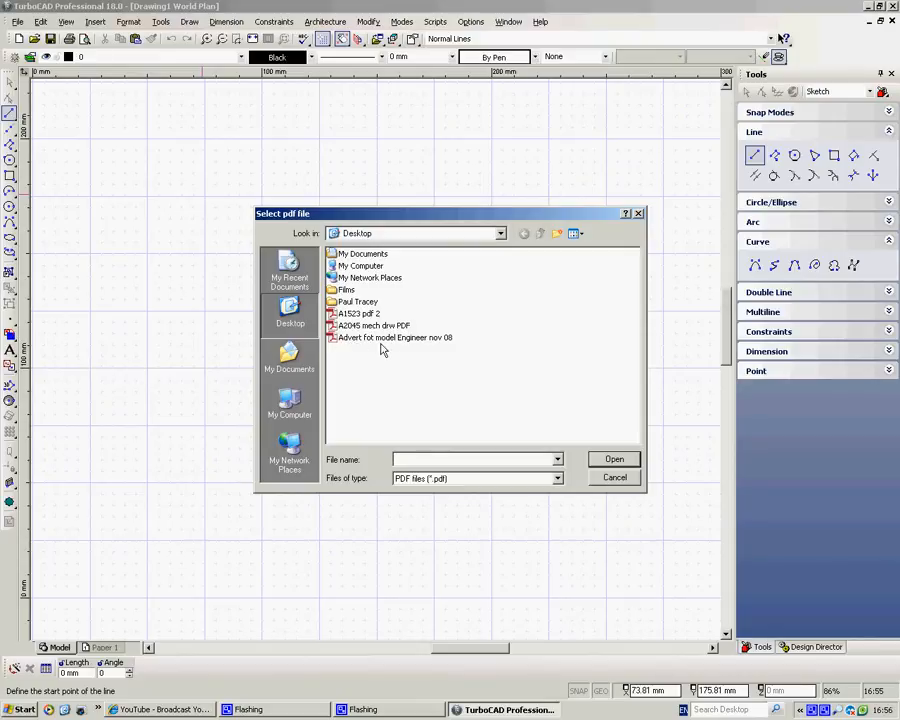
mouse_move(362, 330)
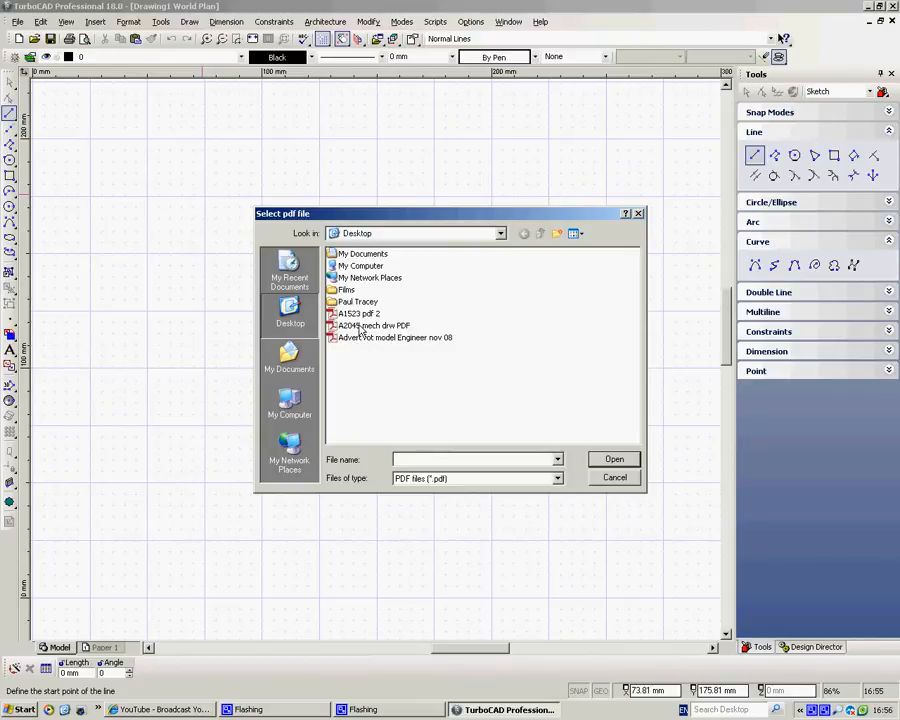
left_click(376, 324)
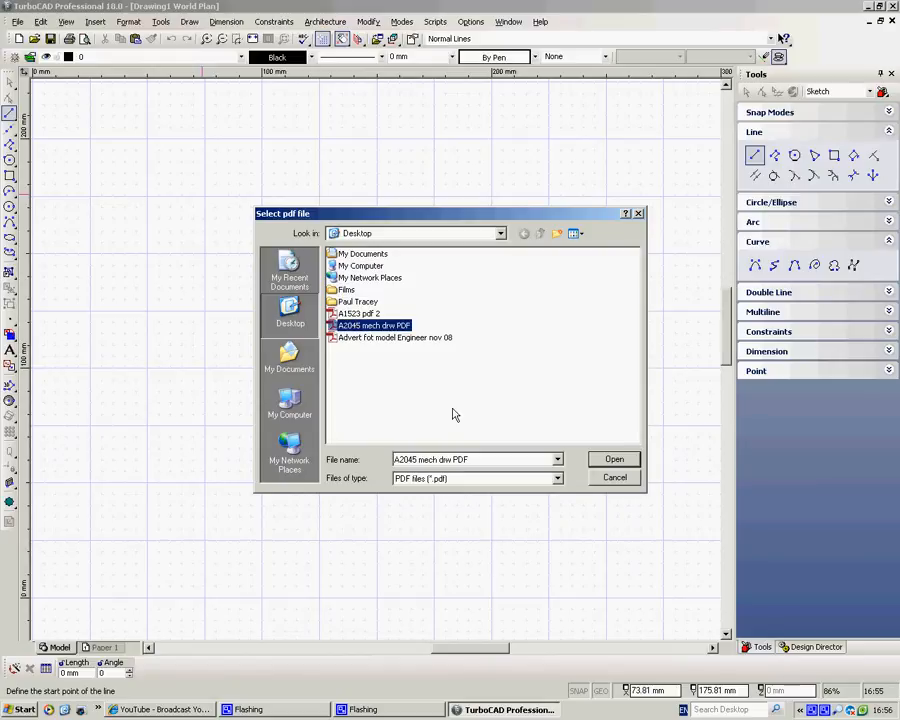
left_click(614, 458)
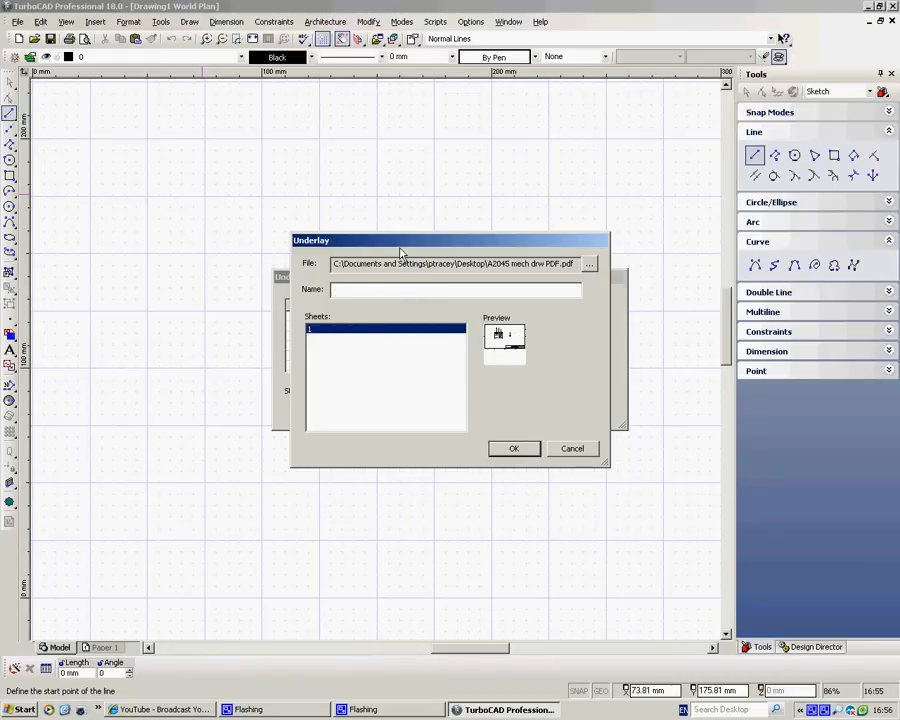
Name the new underlay 'name 1' and confirm it
type("name 12")
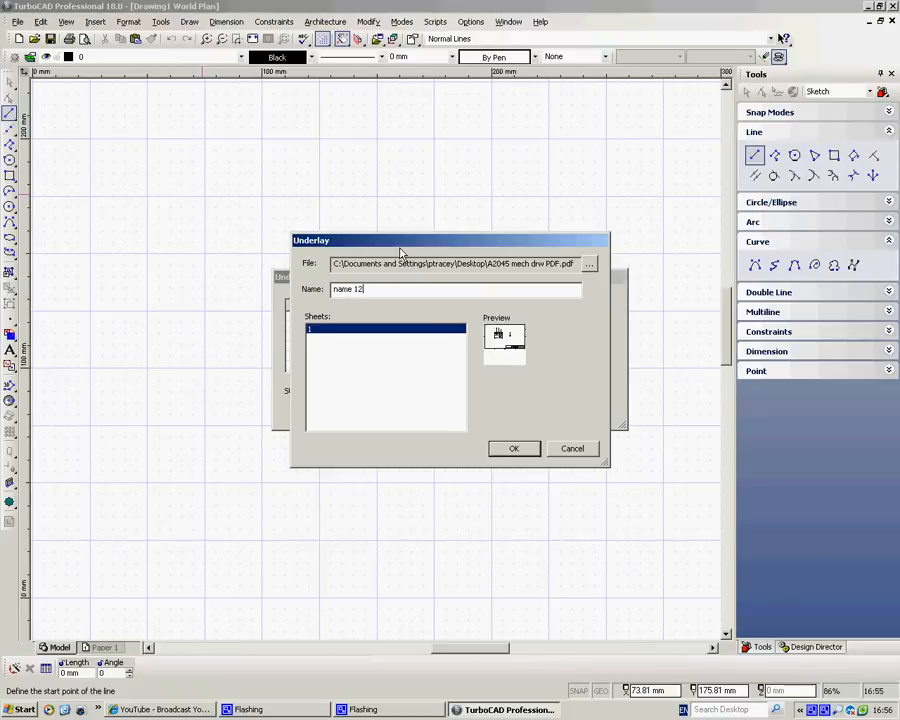
key("Backspace")
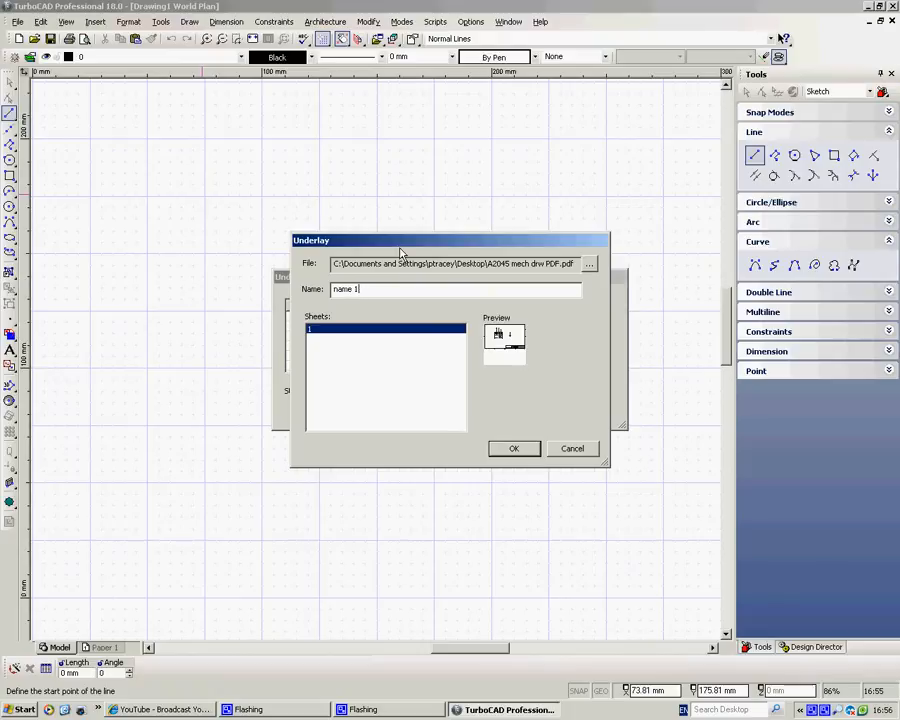
mouse_move(416, 396)
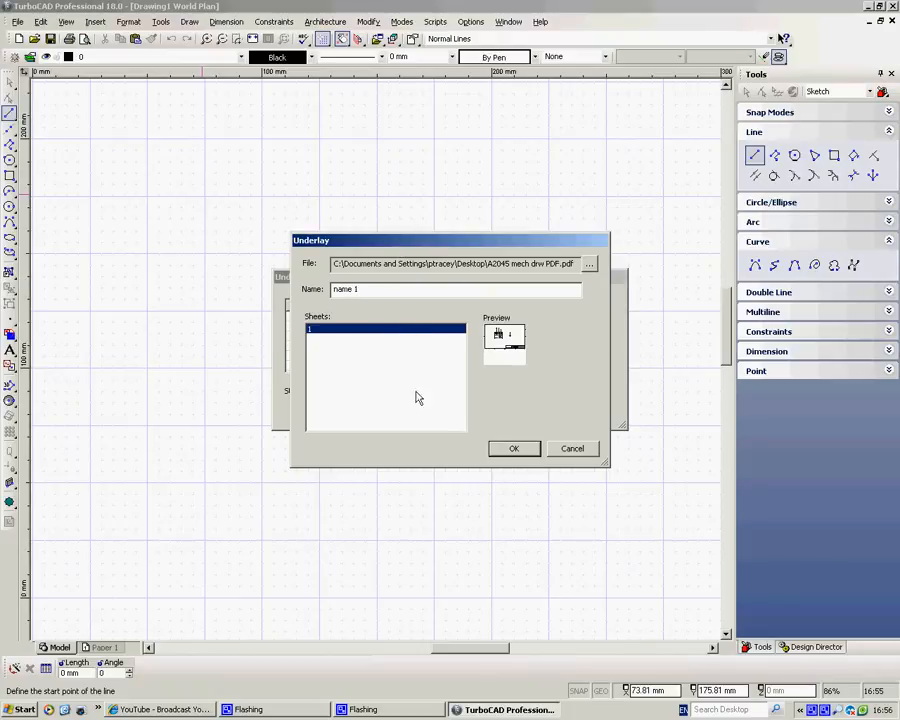
left_click(512, 448)
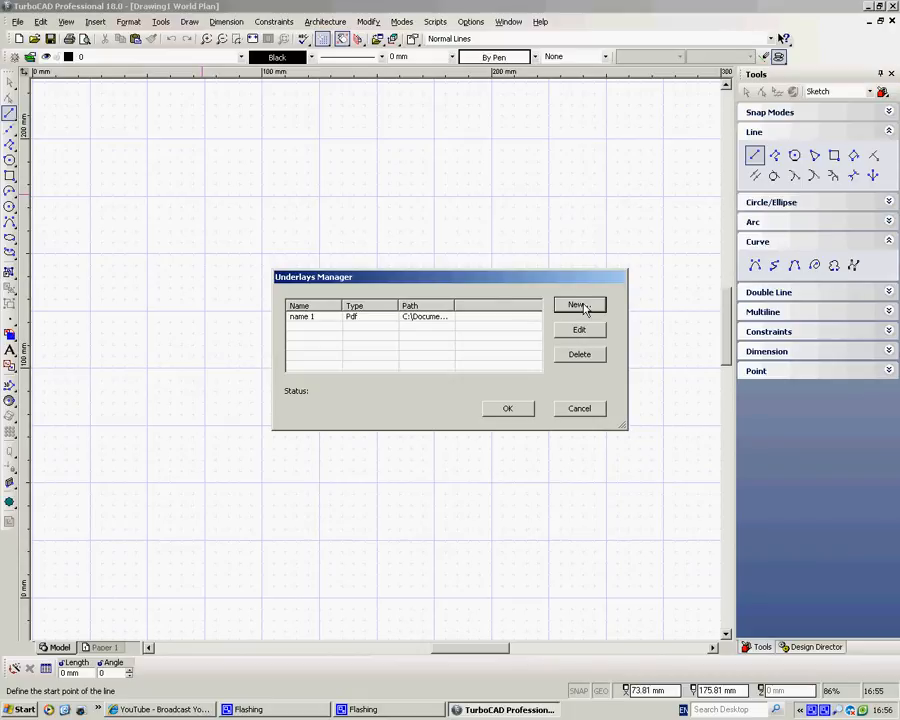
Add the A1523 pdf 2 file as a second underlay named 'name 2'
left_click(578, 304)
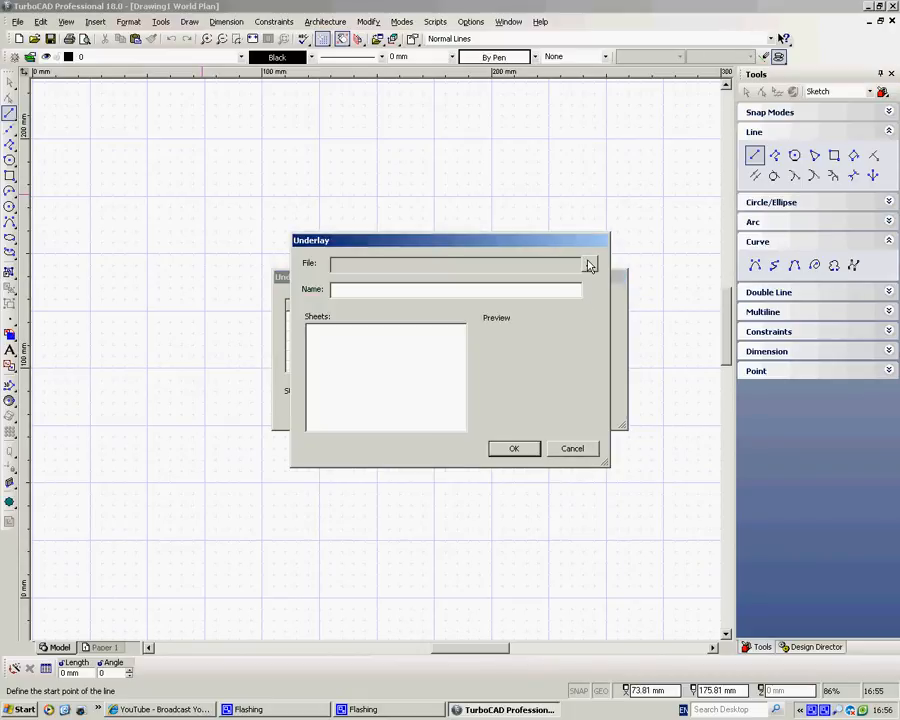
left_click(590, 264)
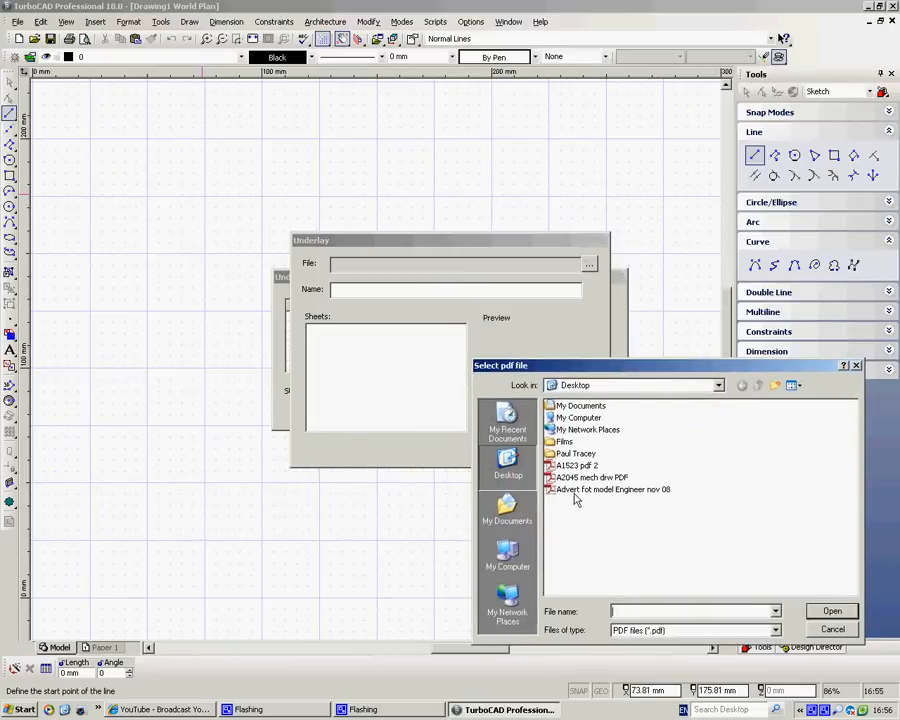
left_click(576, 464)
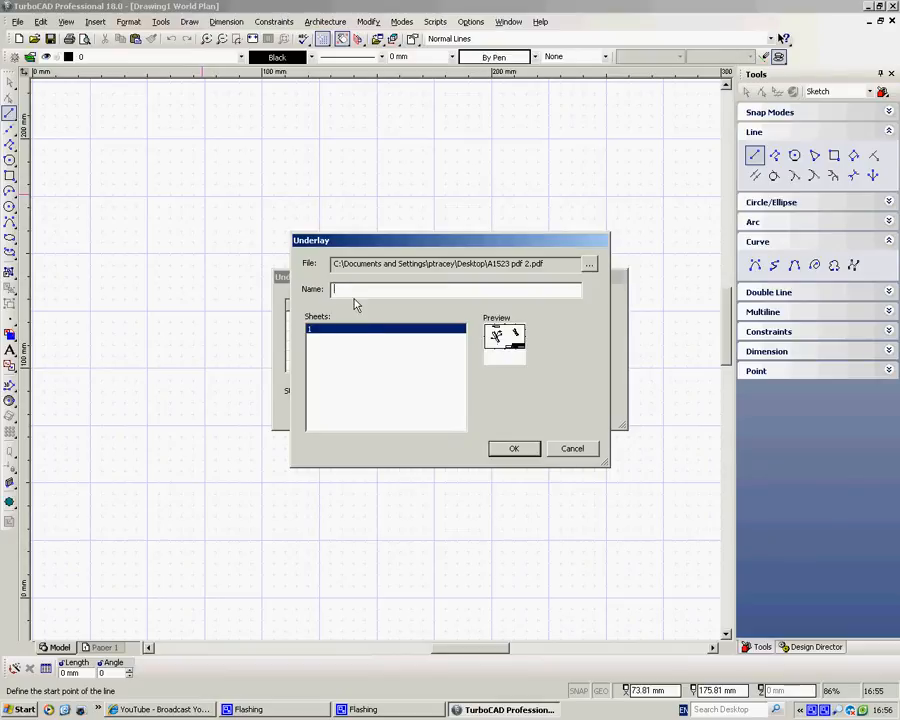
type("name")
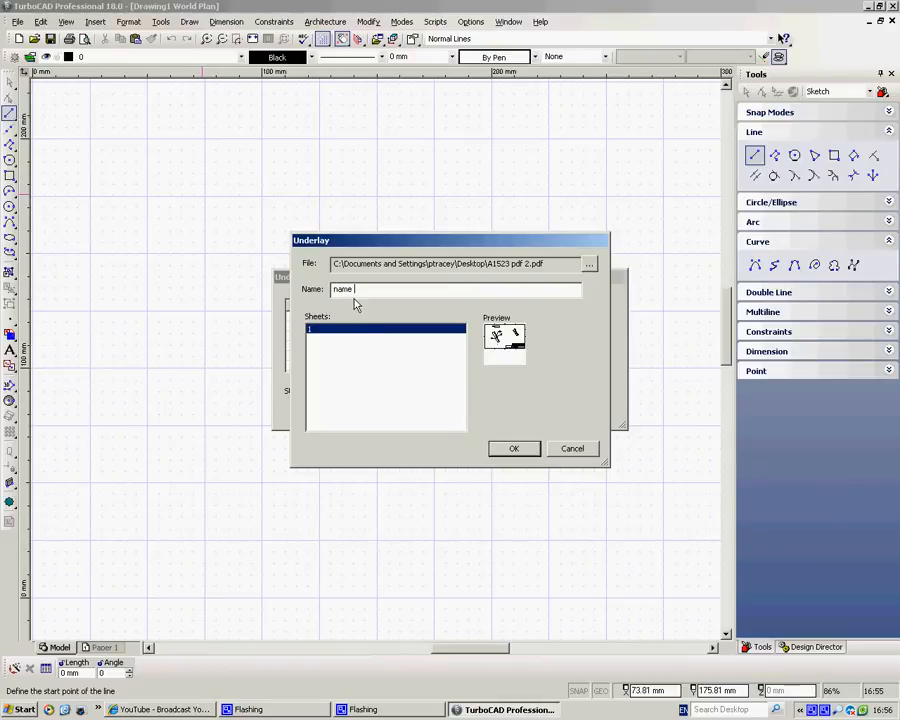
type("2")
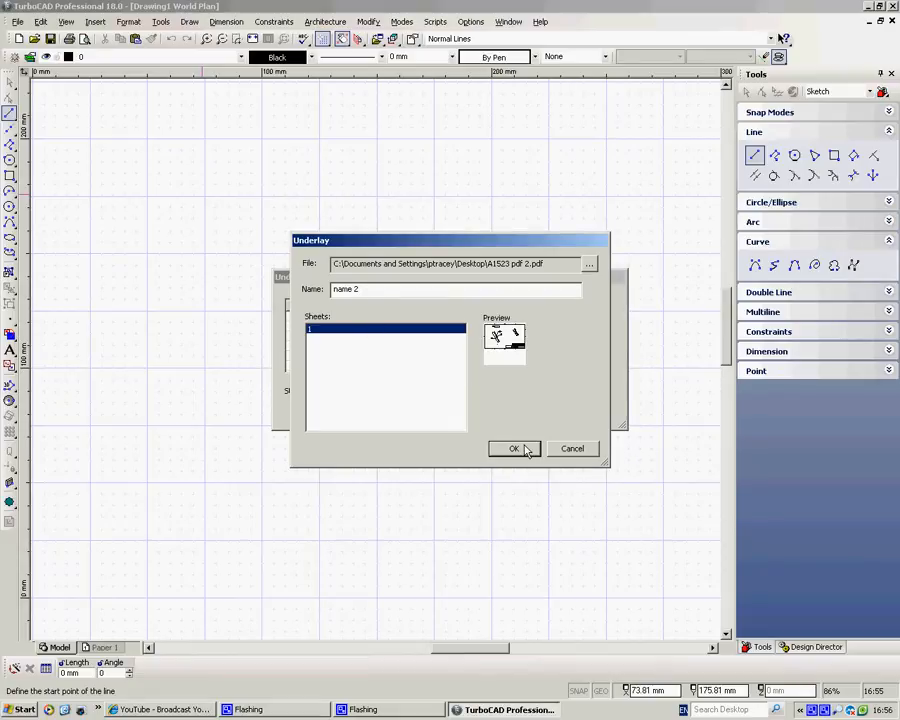
left_click(514, 448)
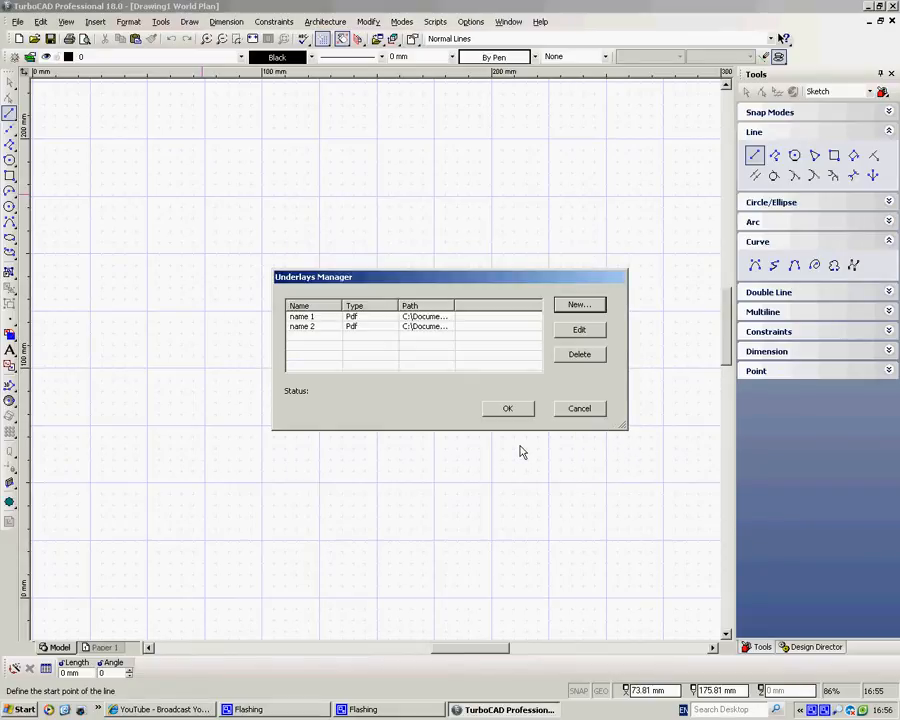
Select the name 2 underlay and accept the manager to return to the drawing
left_click(304, 326)
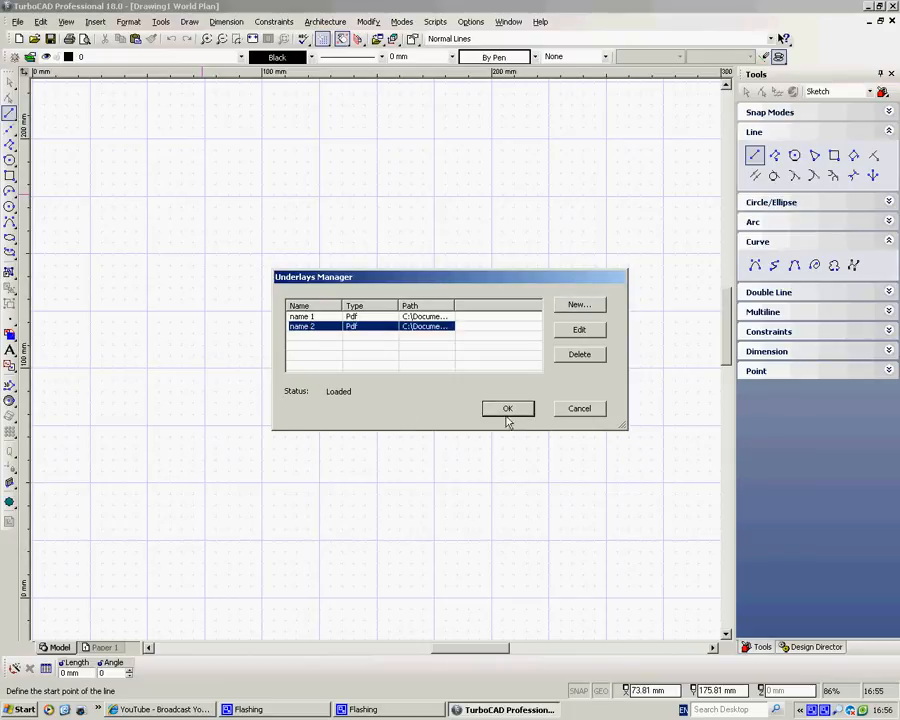
left_click(508, 408)
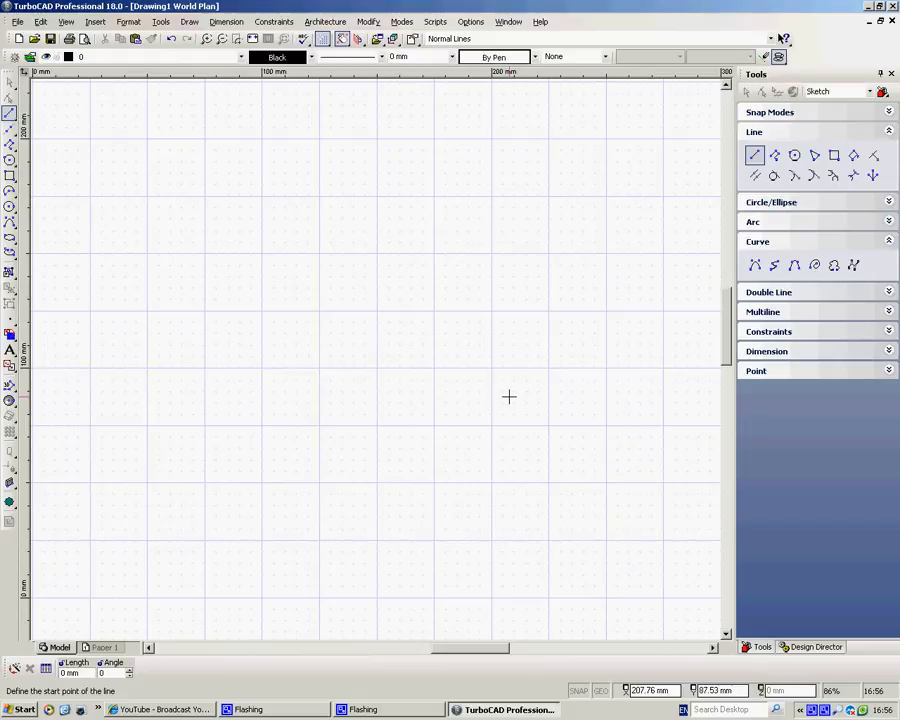
mouse_move(368, 266)
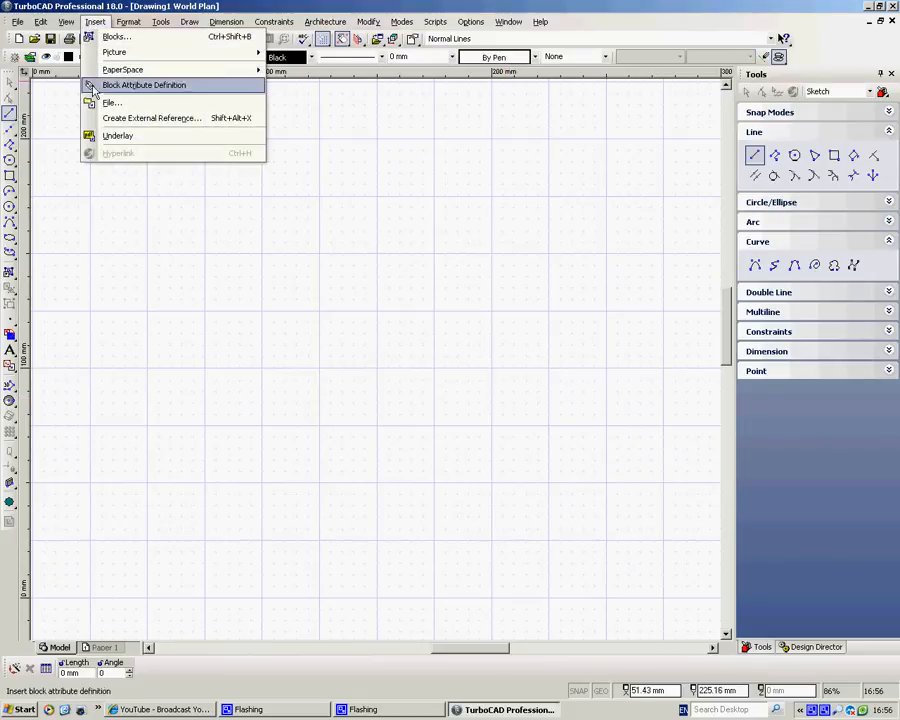
Insert underlay style name 2 and place its sheet in the drawing area
left_click(118, 136)
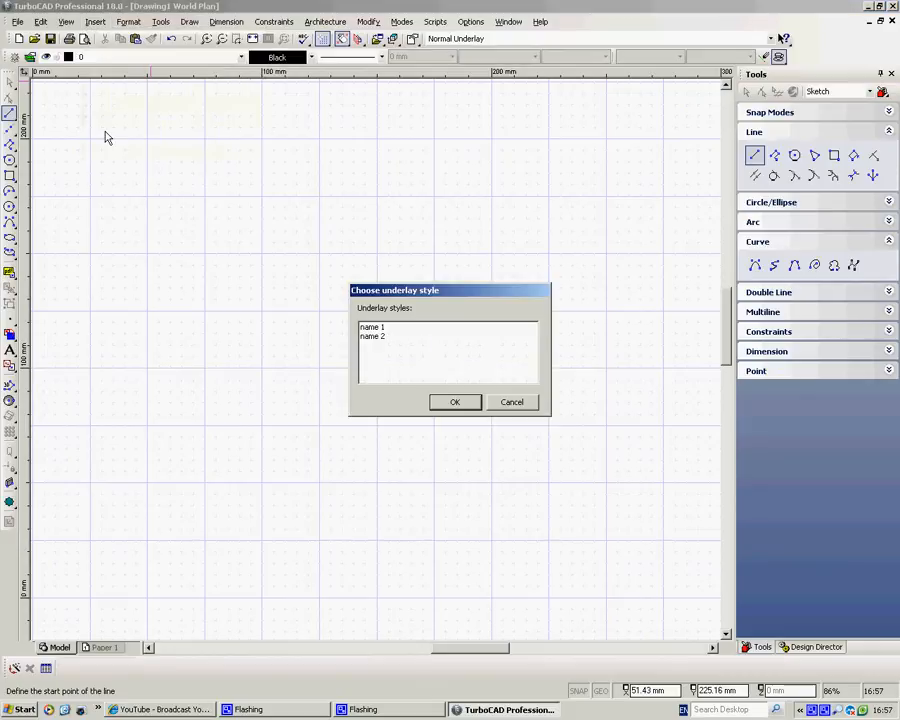
mouse_move(400, 364)
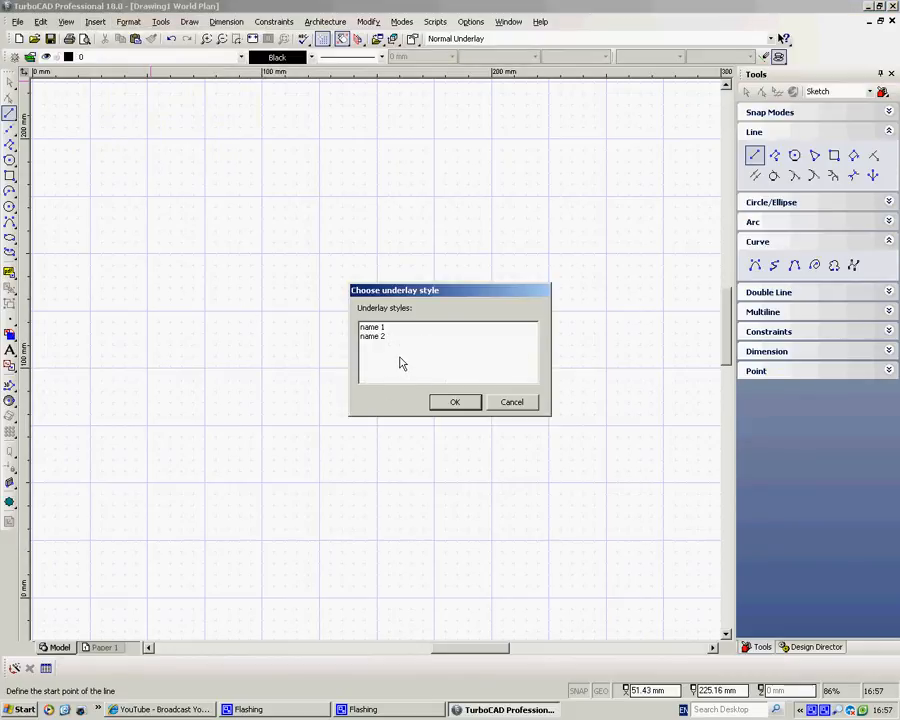
left_click(372, 336)
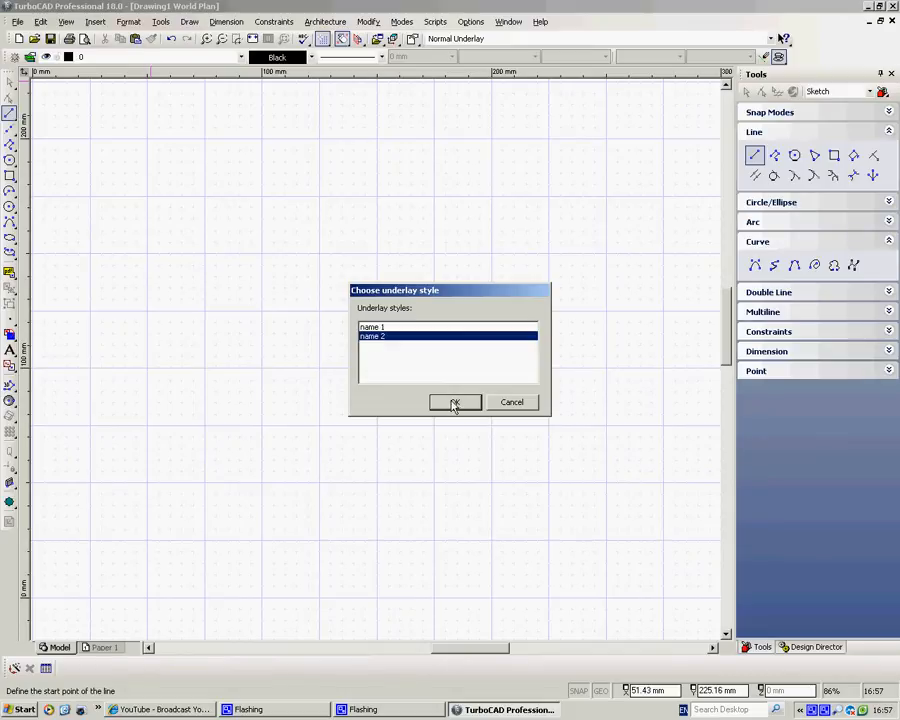
left_click(456, 402)
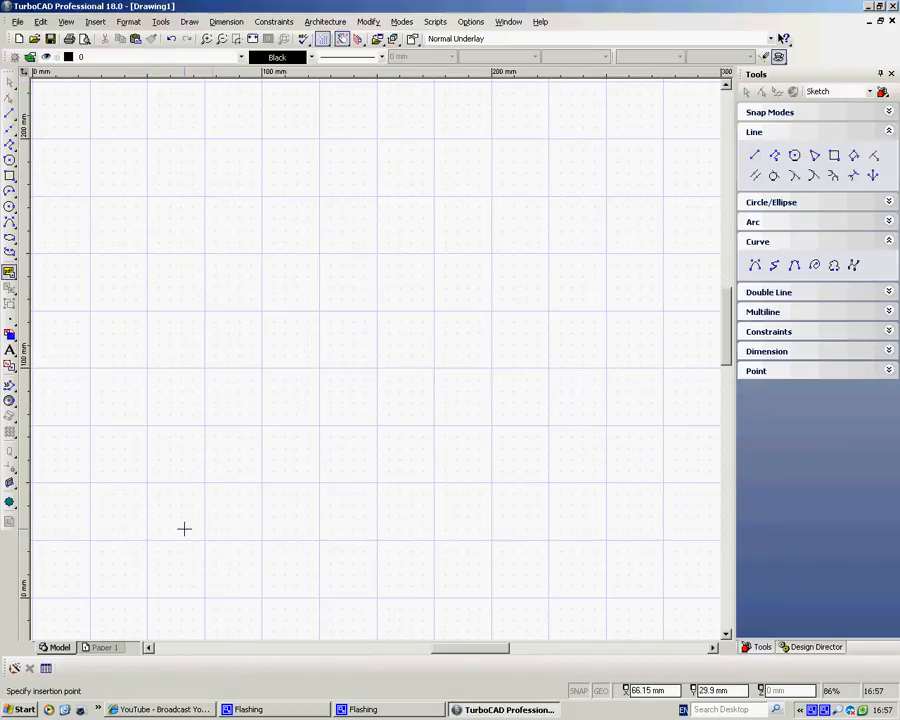
mouse_move(206, 538)
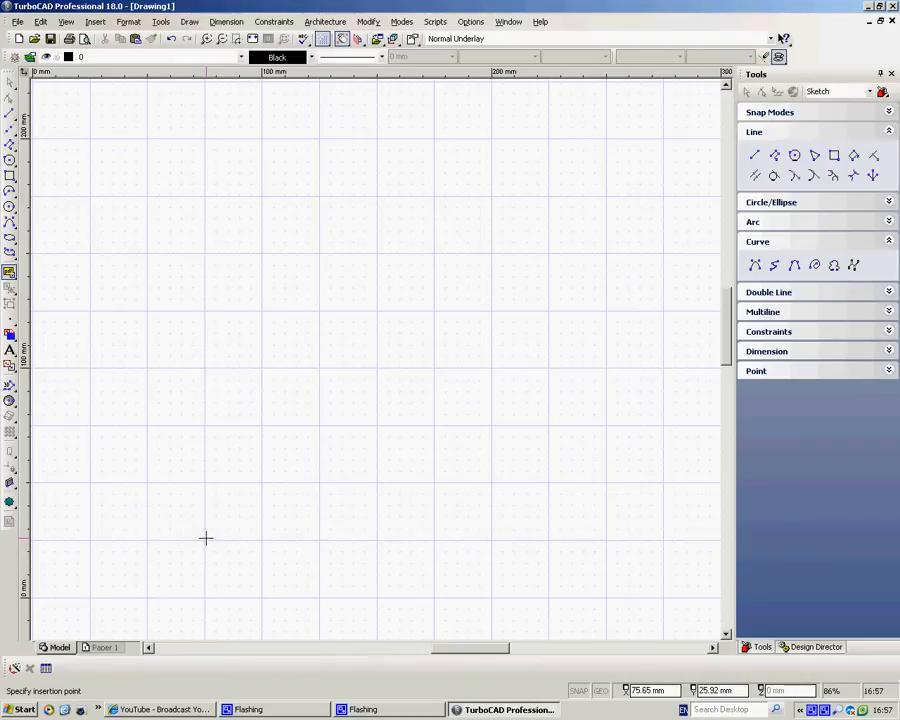
left_click(206, 538)
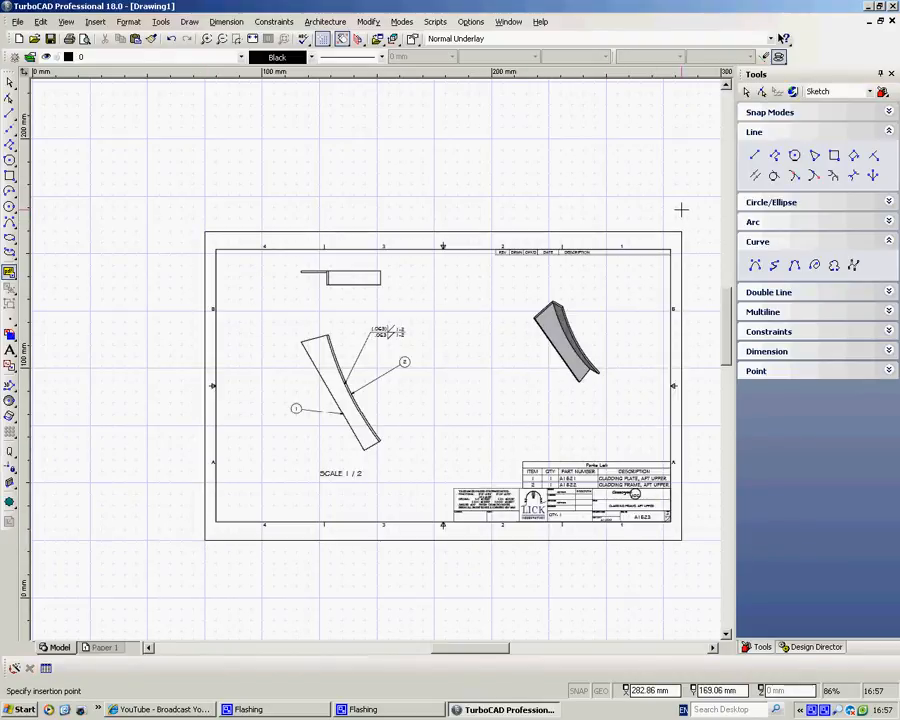
mouse_move(516, 400)
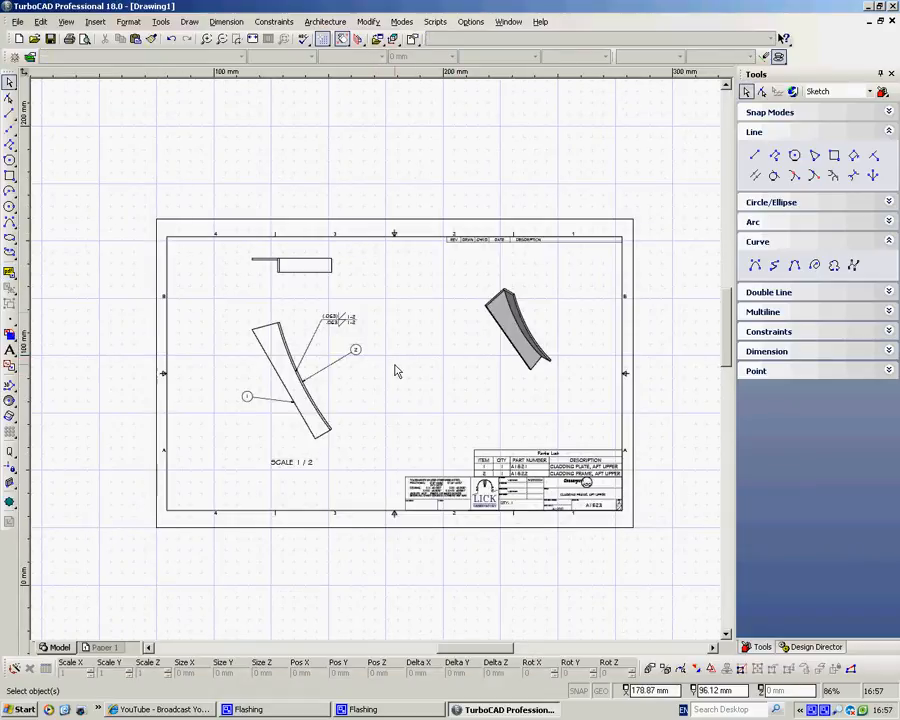
mouse_move(390, 244)
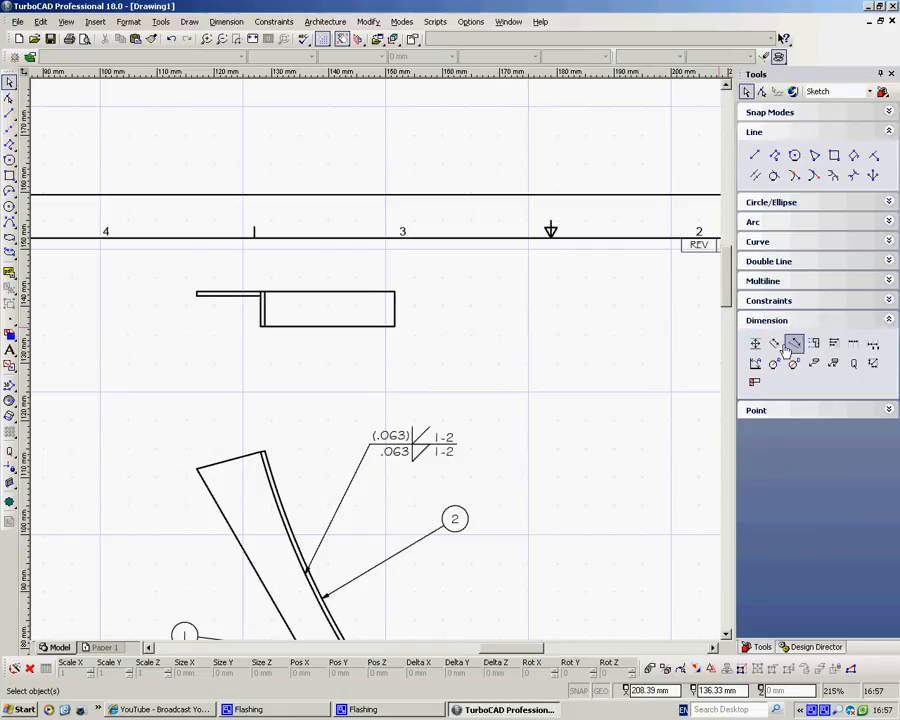
Place a 23.65 mm linear dimension across the small rectangle and select it
left_click(756, 344)
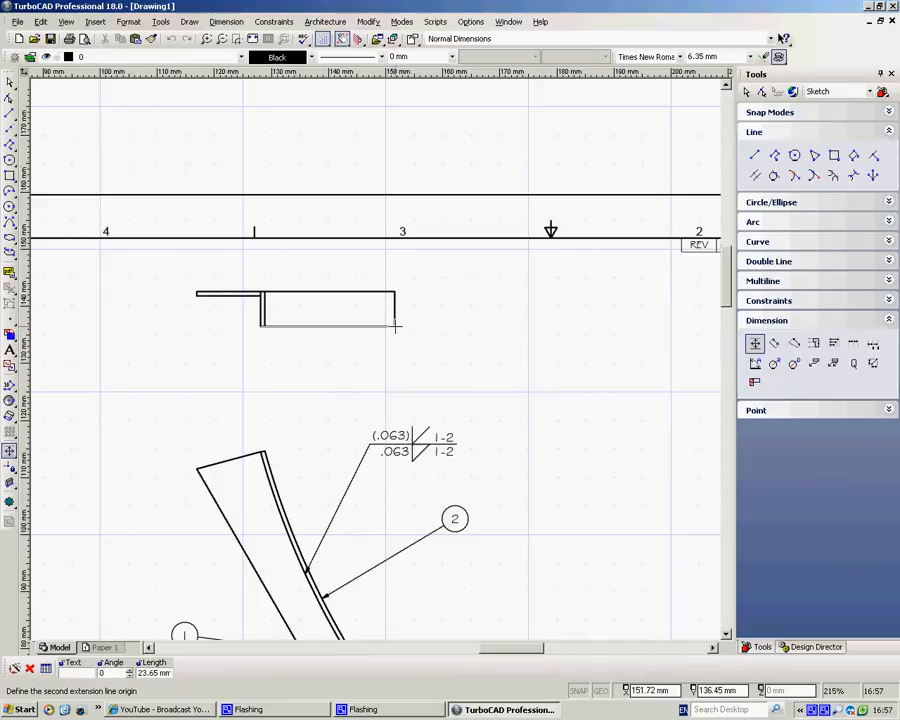
left_click(338, 136)
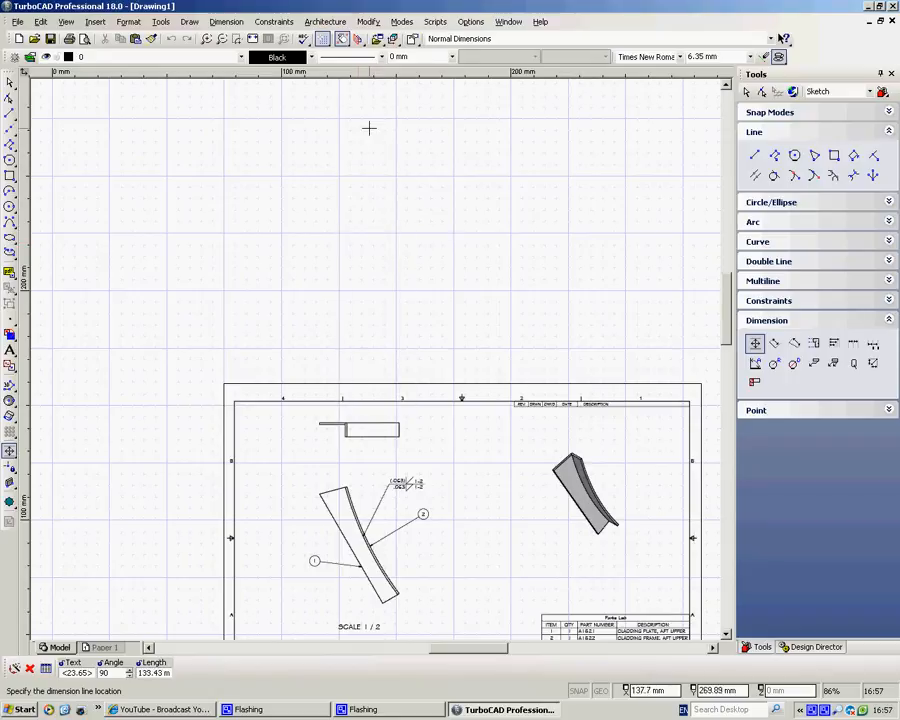
left_click(432, 144)
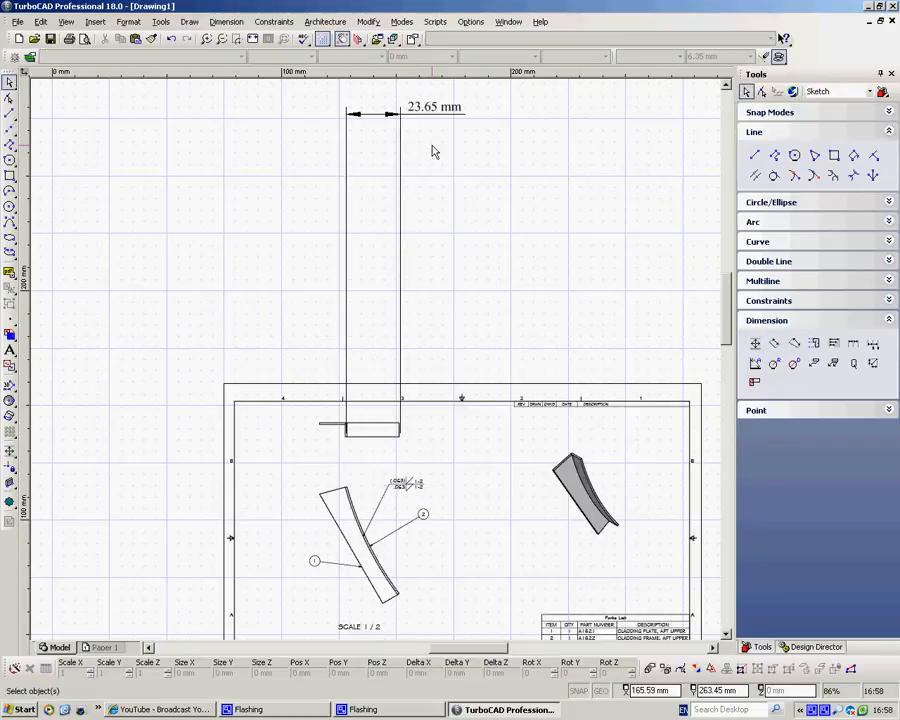
left_click(404, 104)
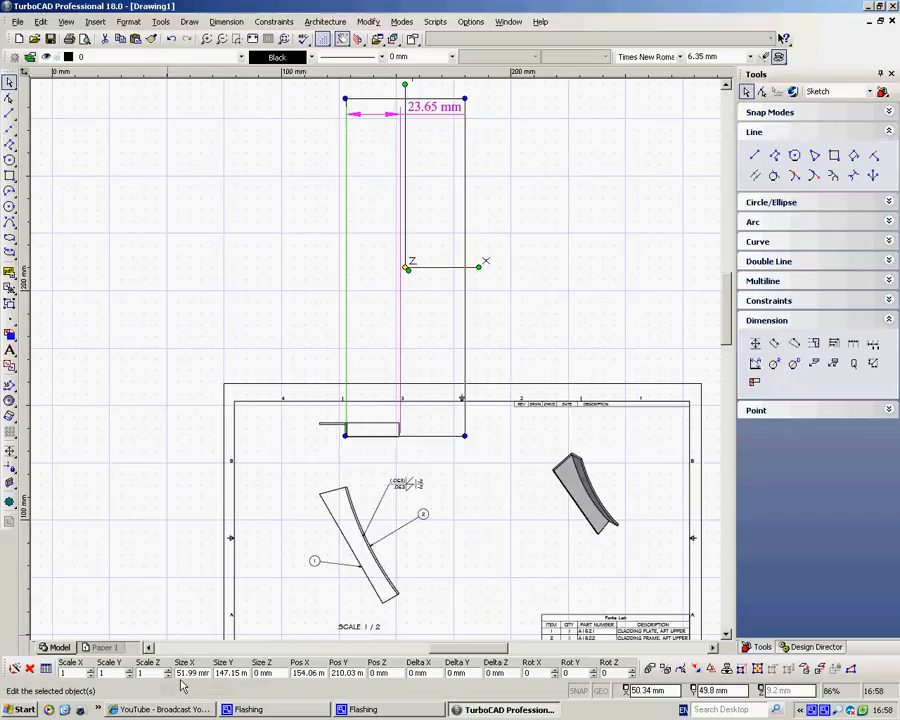
mouse_move(332, 218)
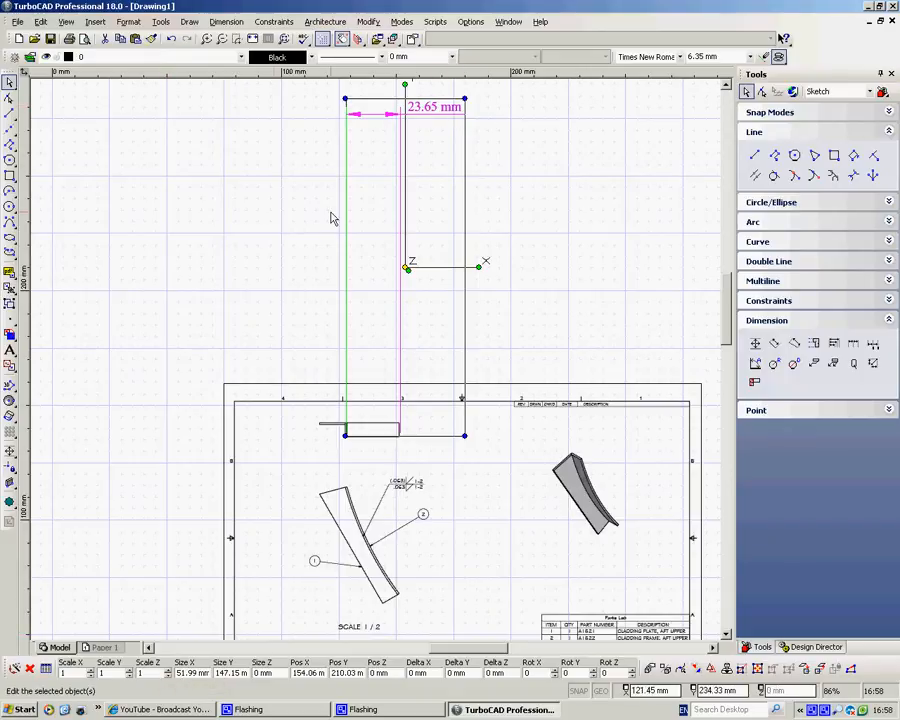
mouse_move(180, 684)
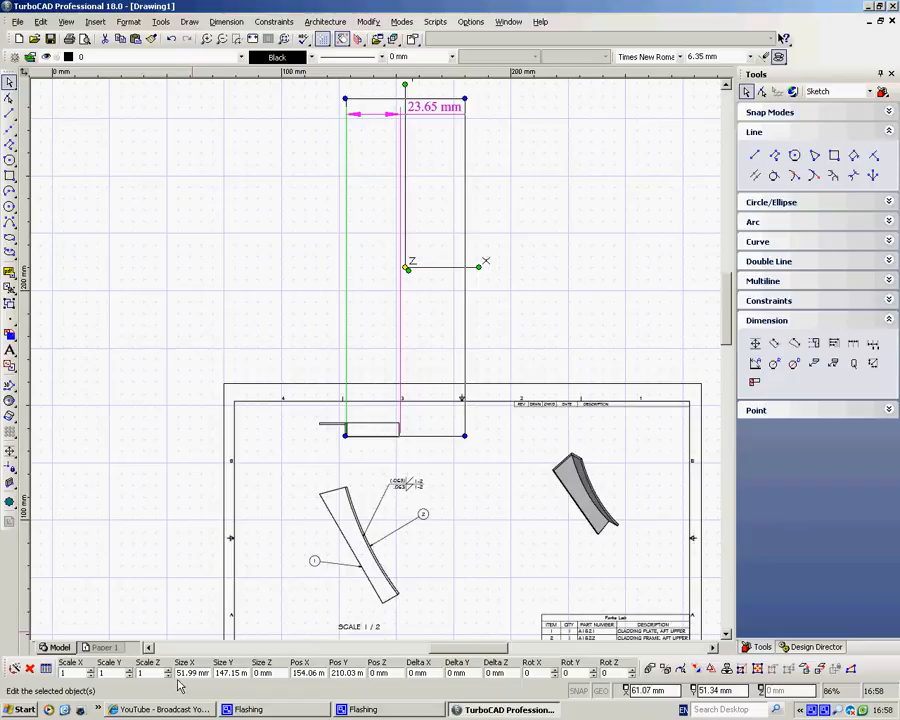
mouse_move(476, 130)
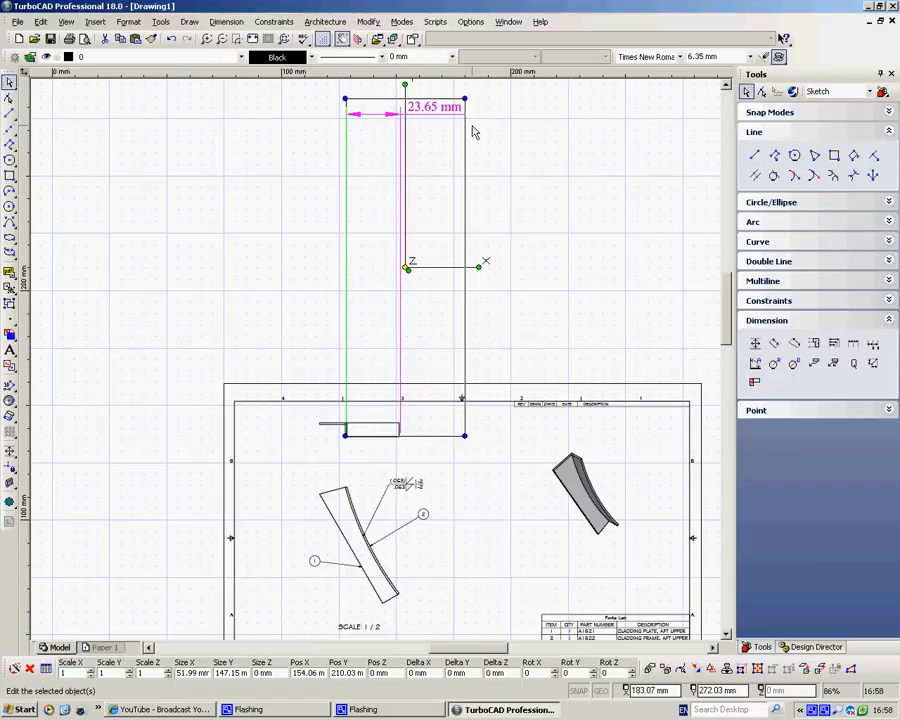
mouse_move(422, 116)
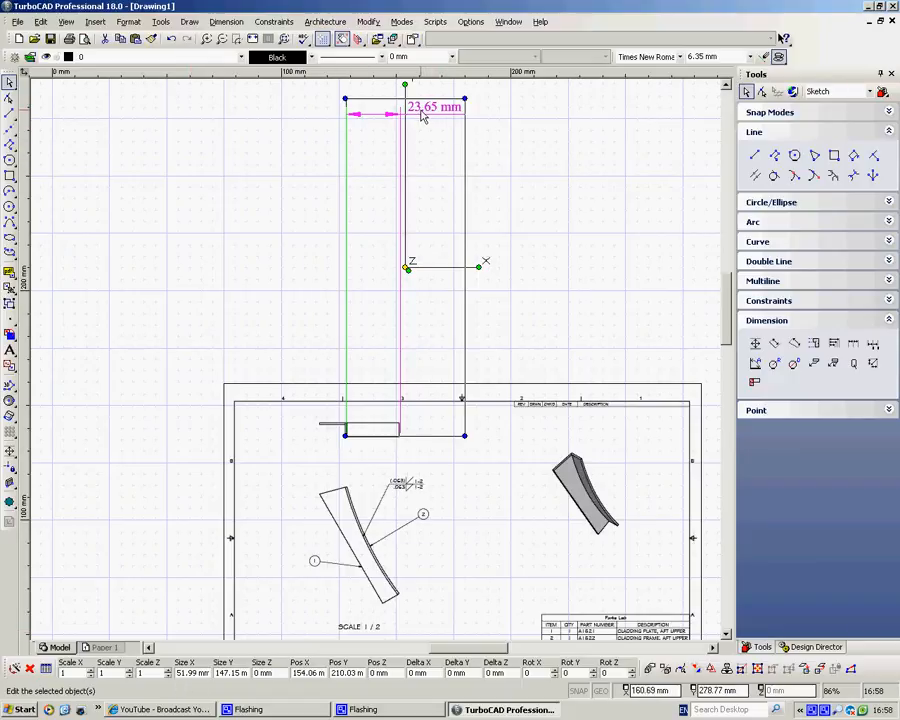
mouse_move(388, 128)
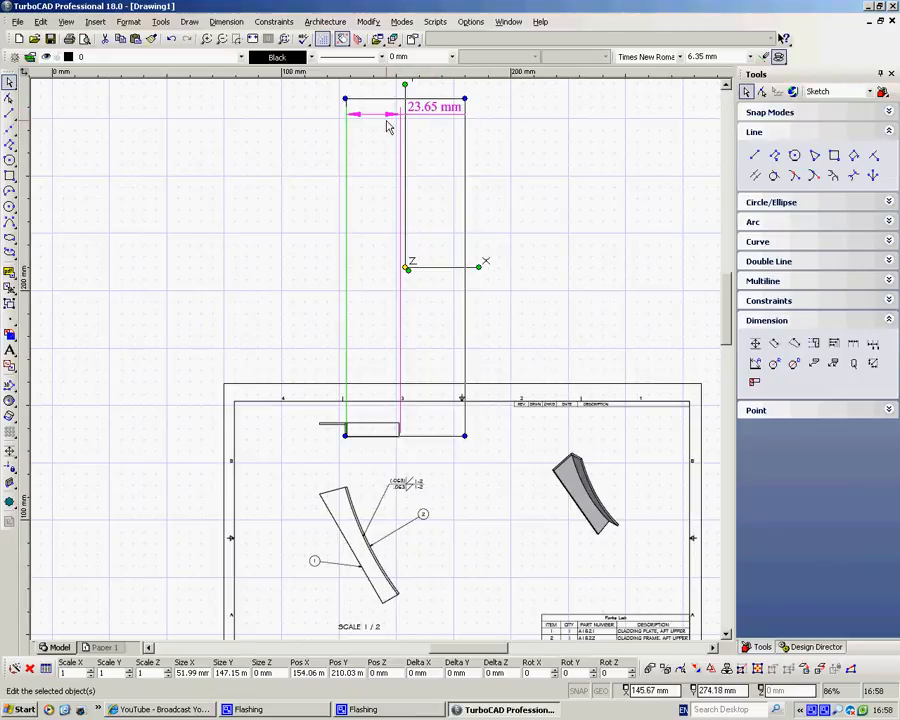
mouse_move(366, 134)
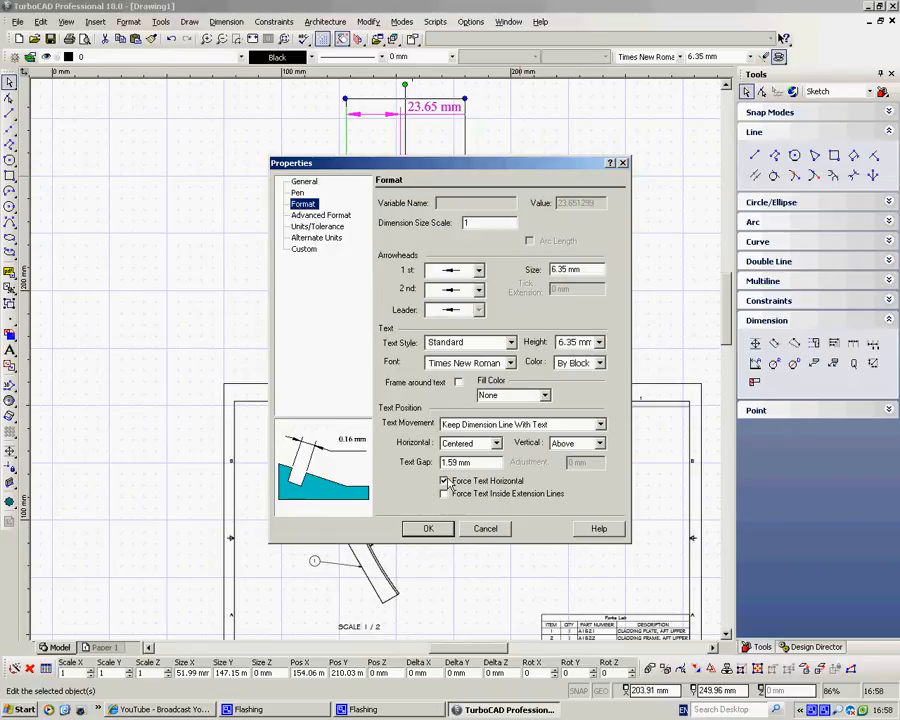
Toggle the Force Text options so the 23.65 mm text stays between extension lines
left_click(444, 480)
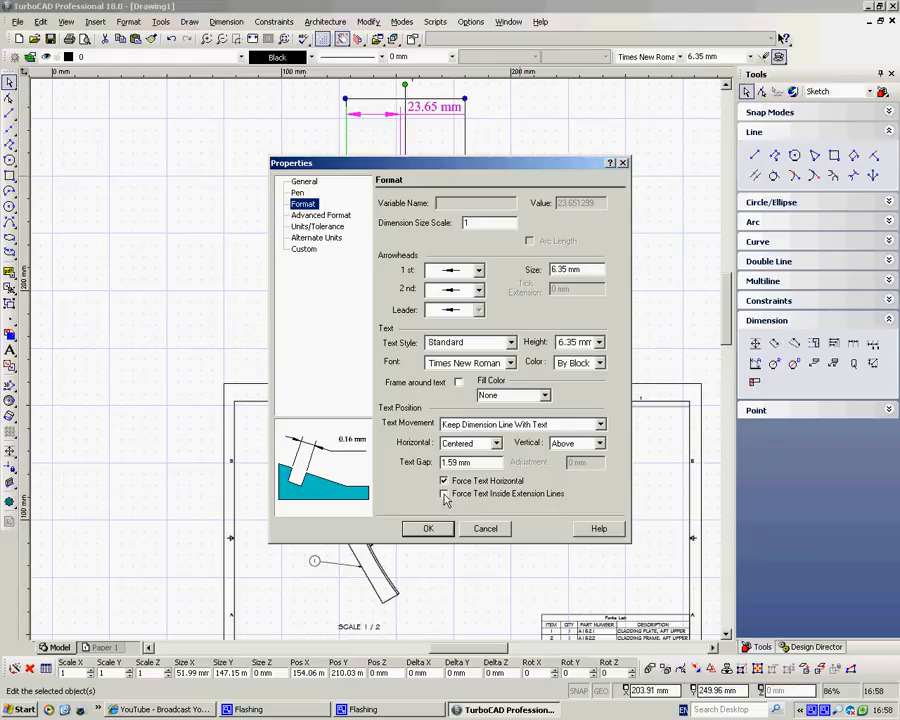
left_click(444, 494)
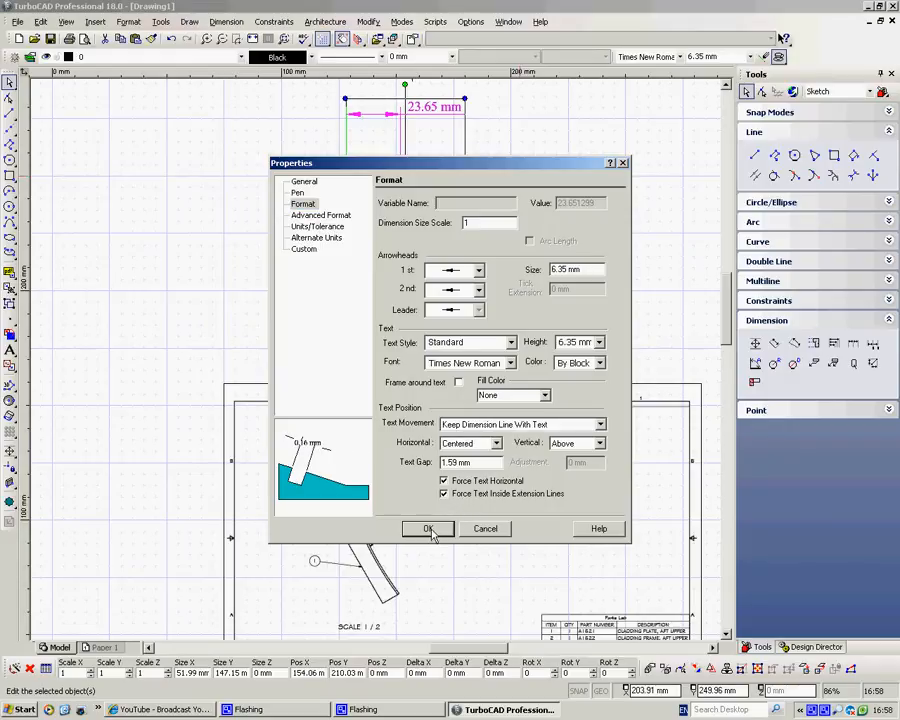
left_click(428, 528)
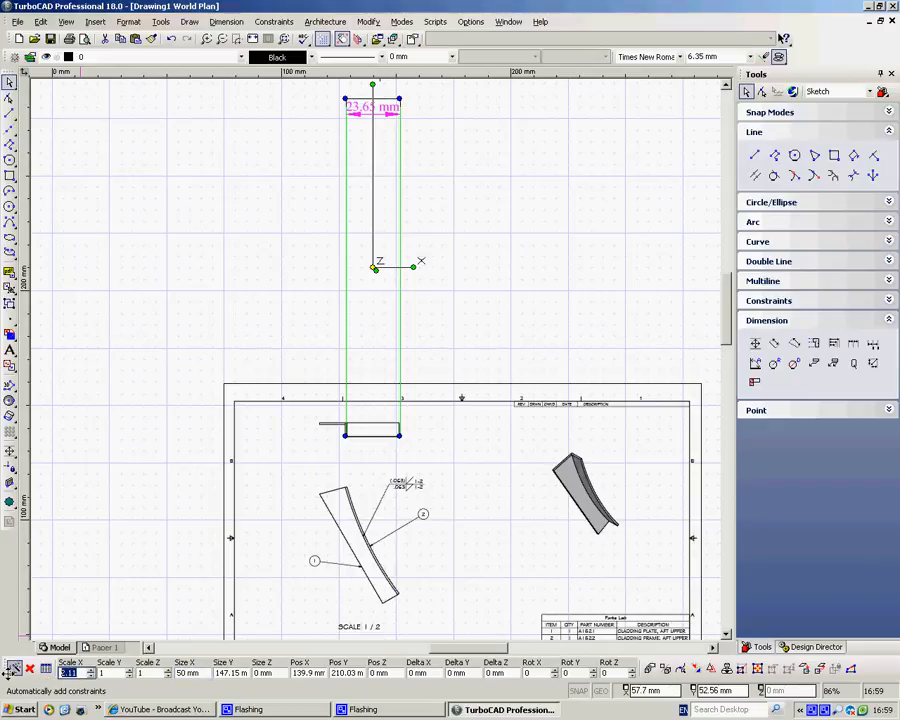
mouse_move(12, 672)
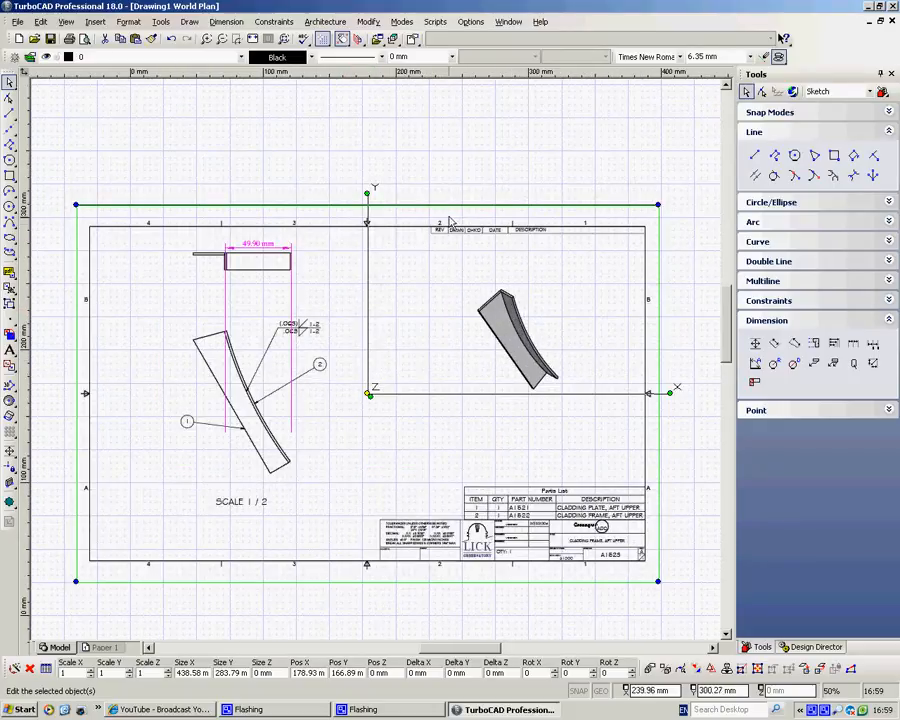
left_click(400, 358)
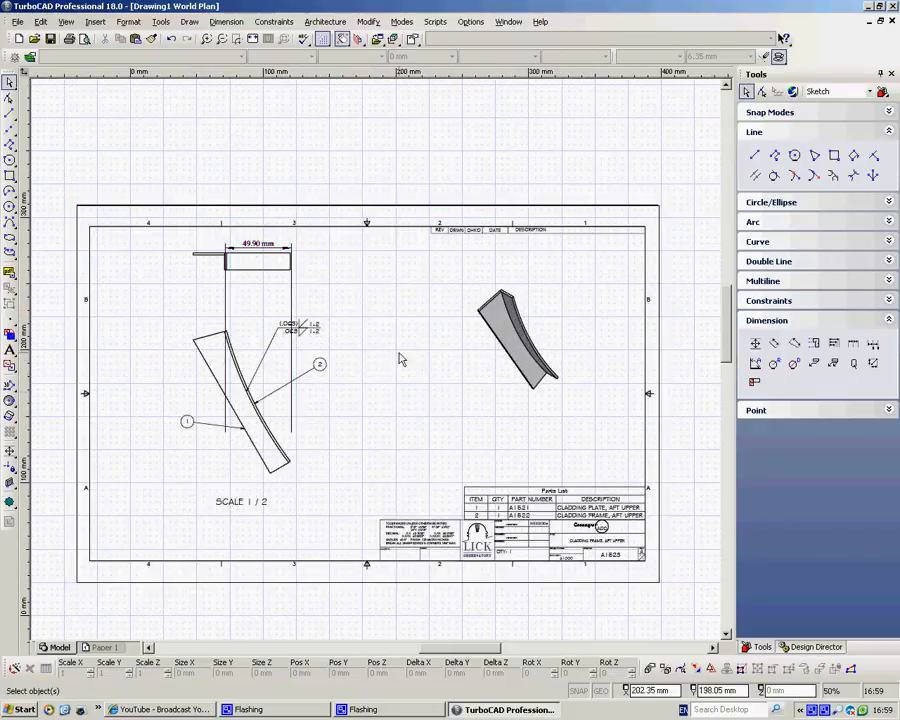
mouse_move(282, 396)
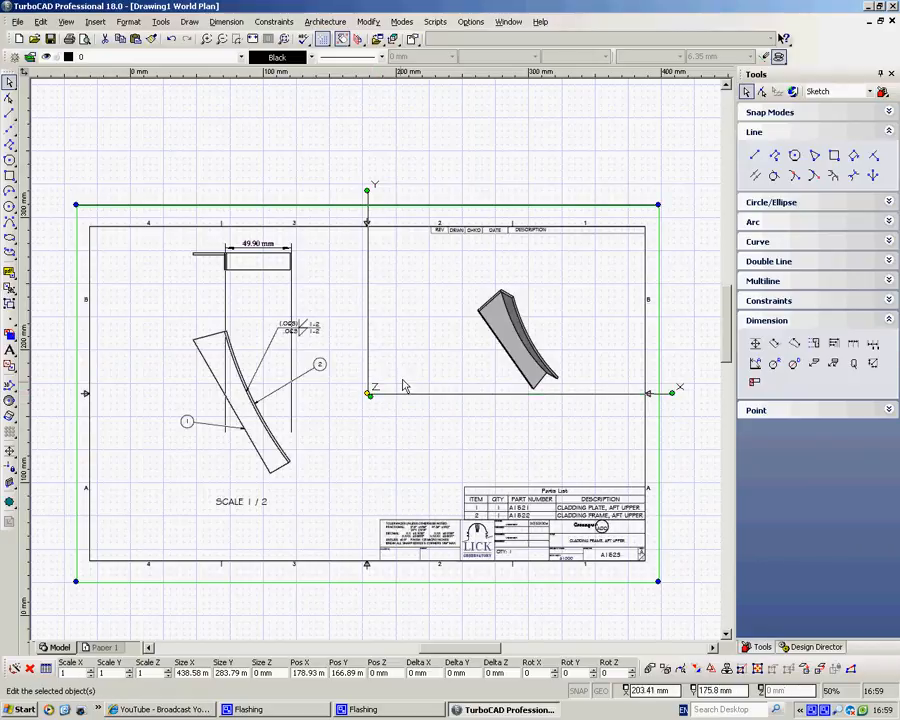
mouse_move(368, 404)
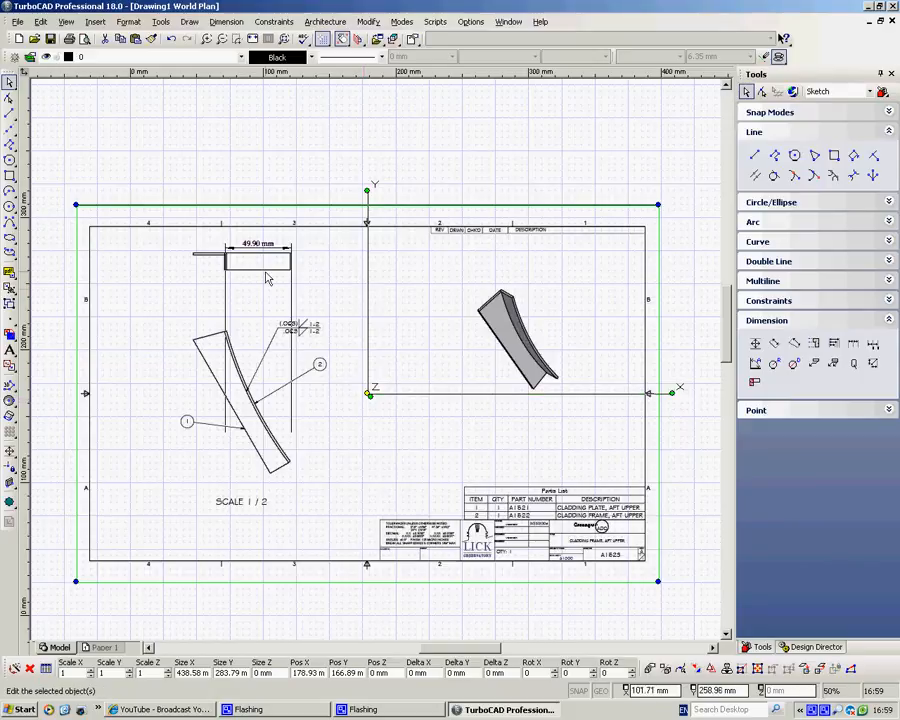
mouse_move(418, 358)
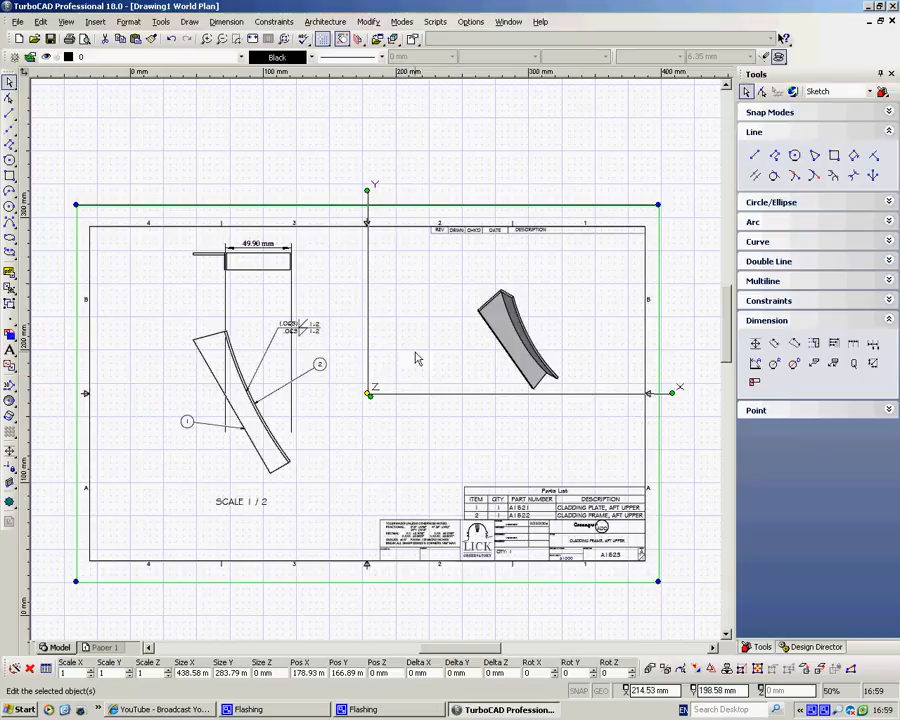
mouse_move(258, 124)
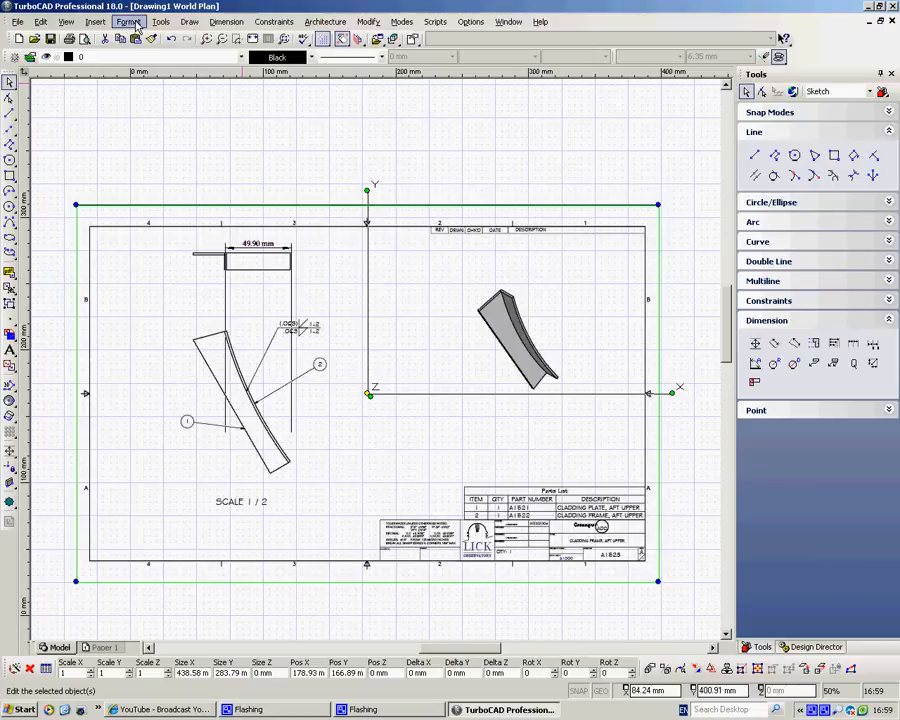
Explode the PDF underlay via Modify and select its 49.90 mm linear dimension alone
left_click(128, 20)
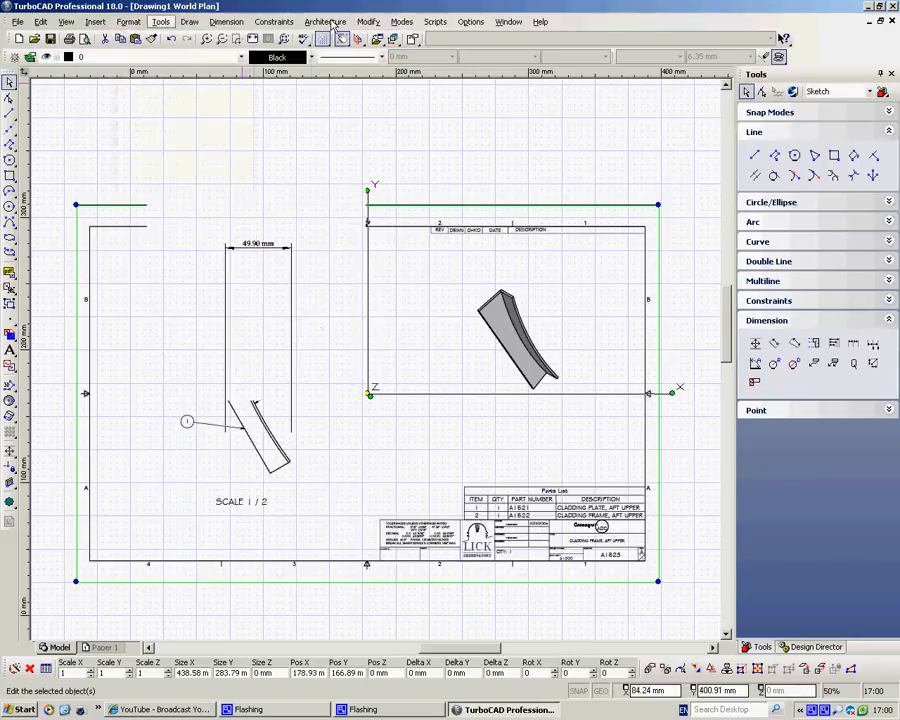
left_click(368, 20)
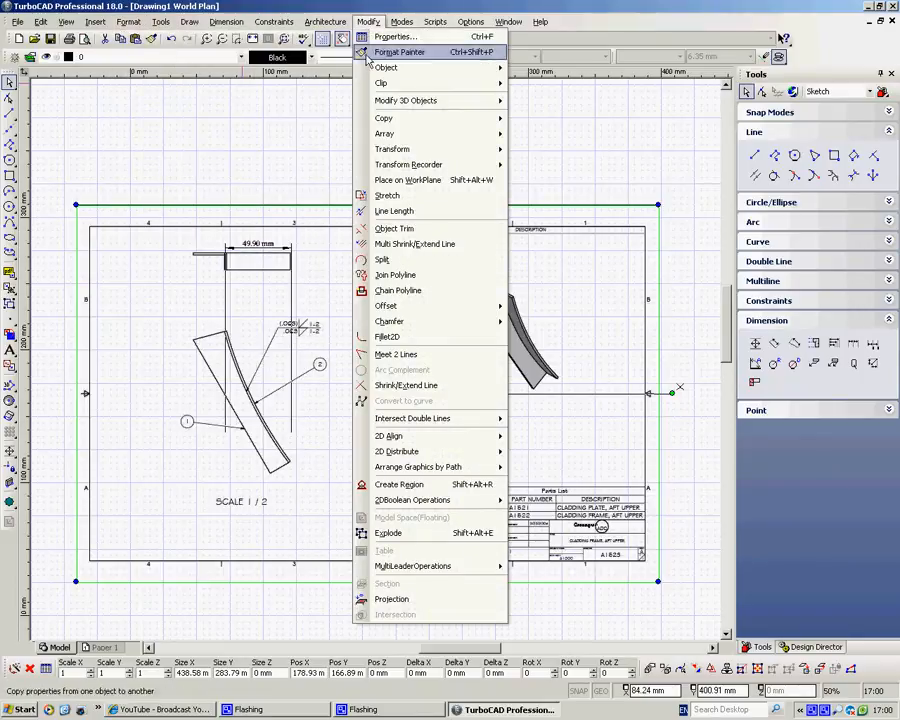
mouse_move(390, 436)
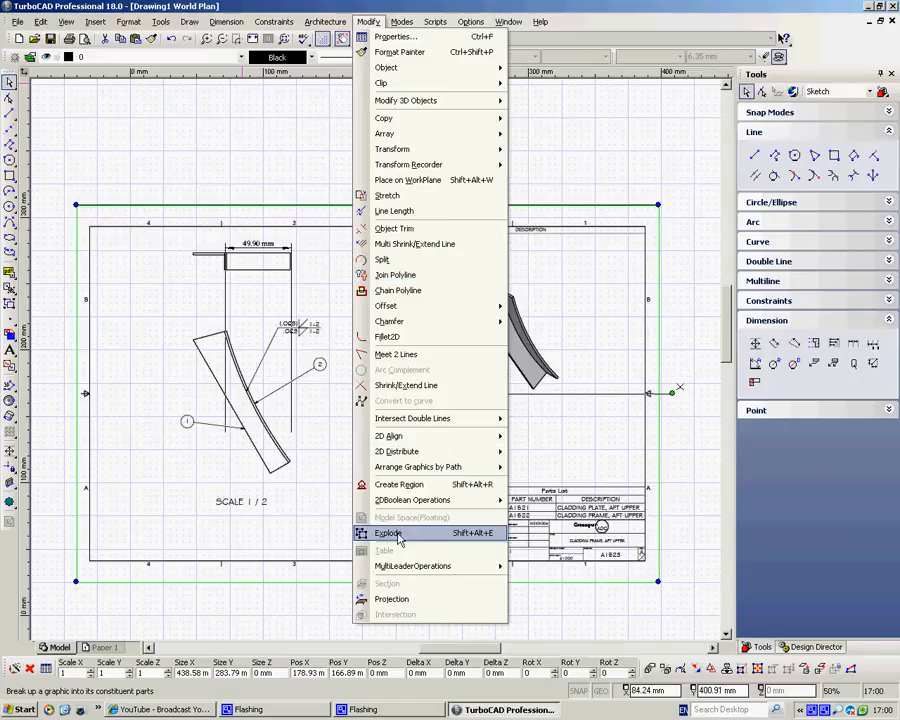
left_click(388, 532)
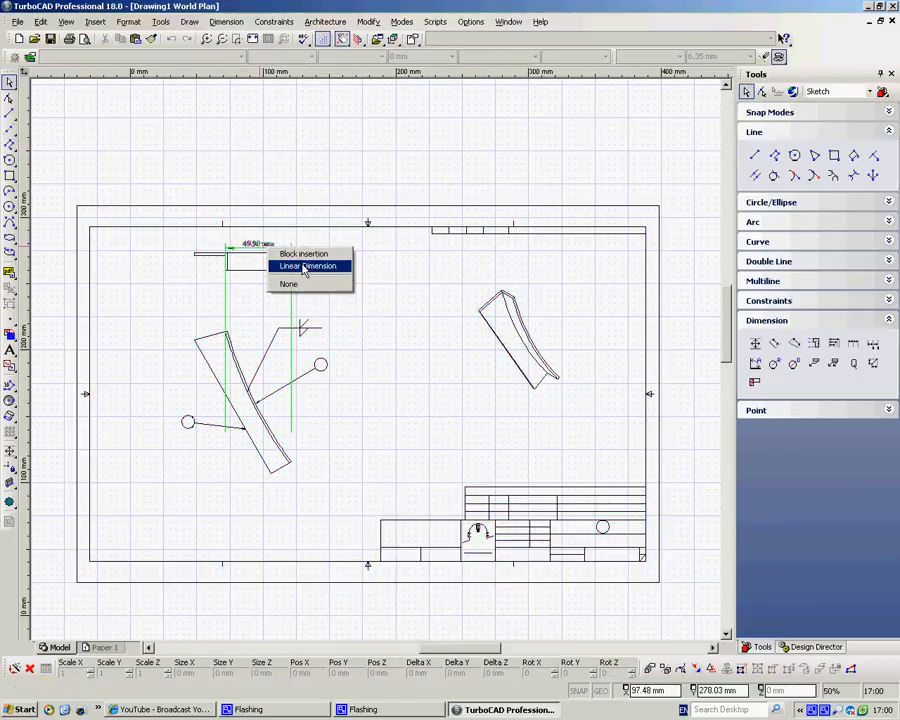
left_click(308, 264)
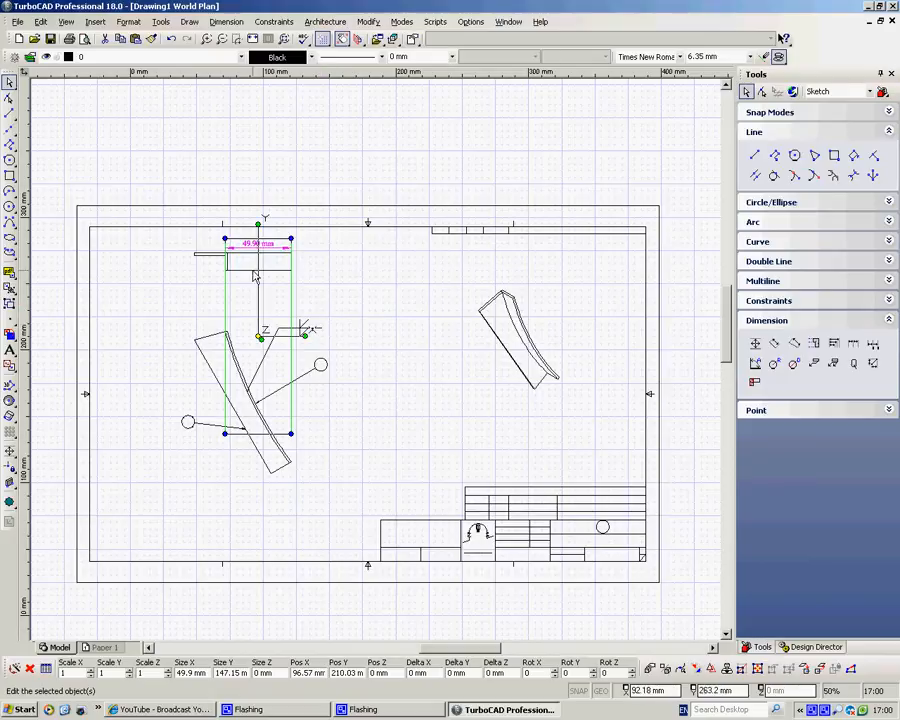
mouse_move(264, 270)
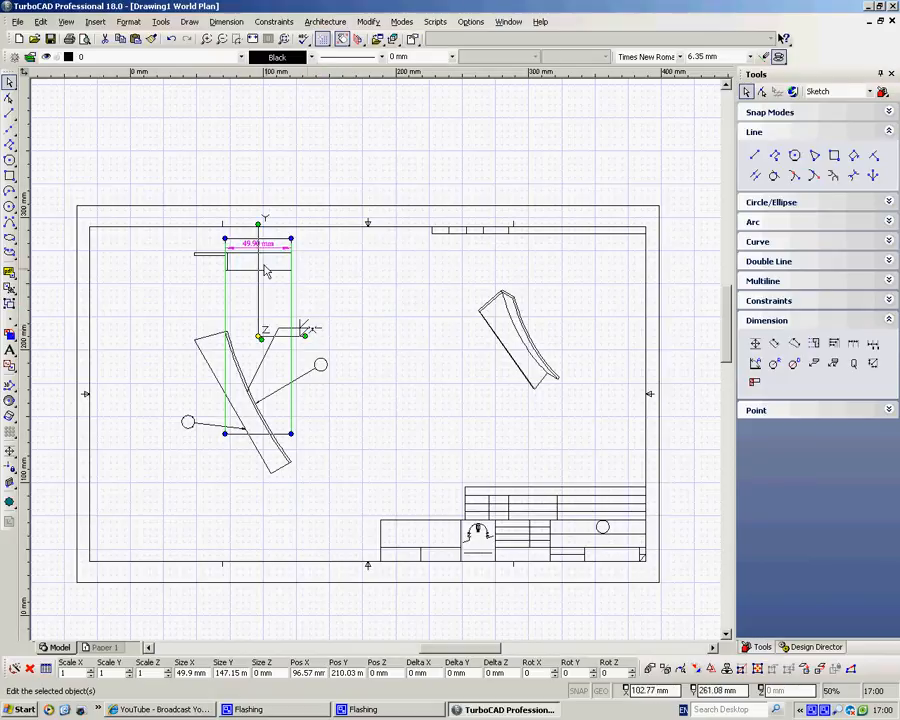
mouse_move(276, 304)
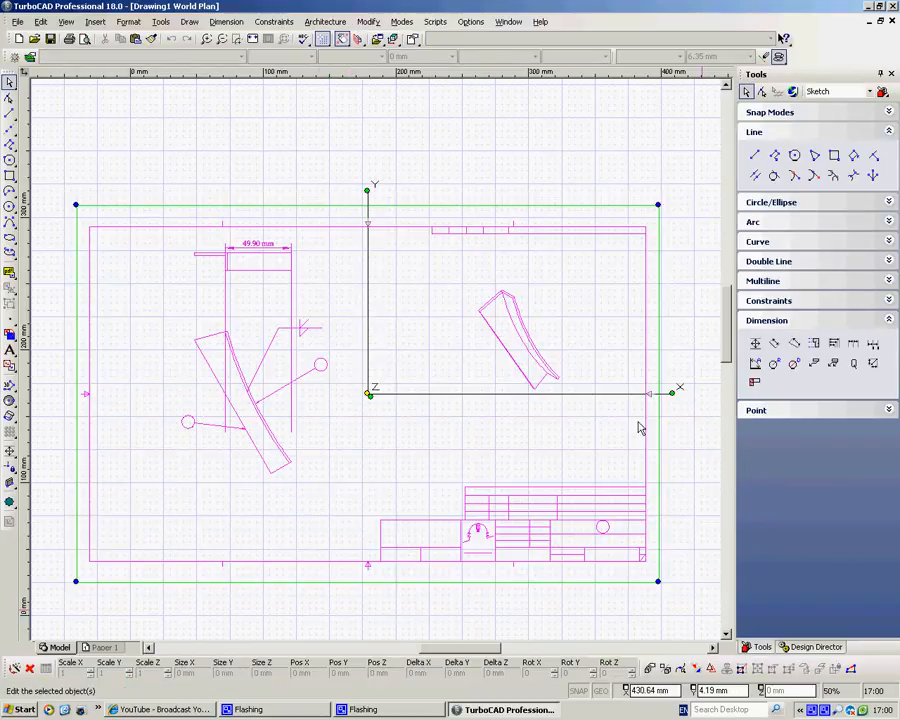
Explode the whole sheet again and check one piece selects separately, then deselect
left_click(368, 20)
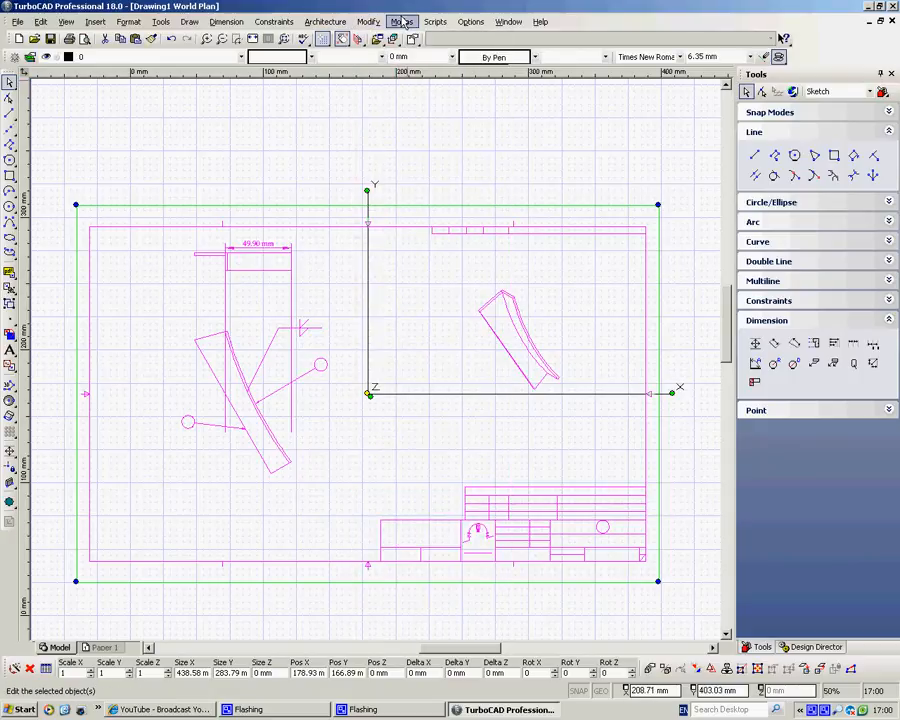
left_click(368, 20)
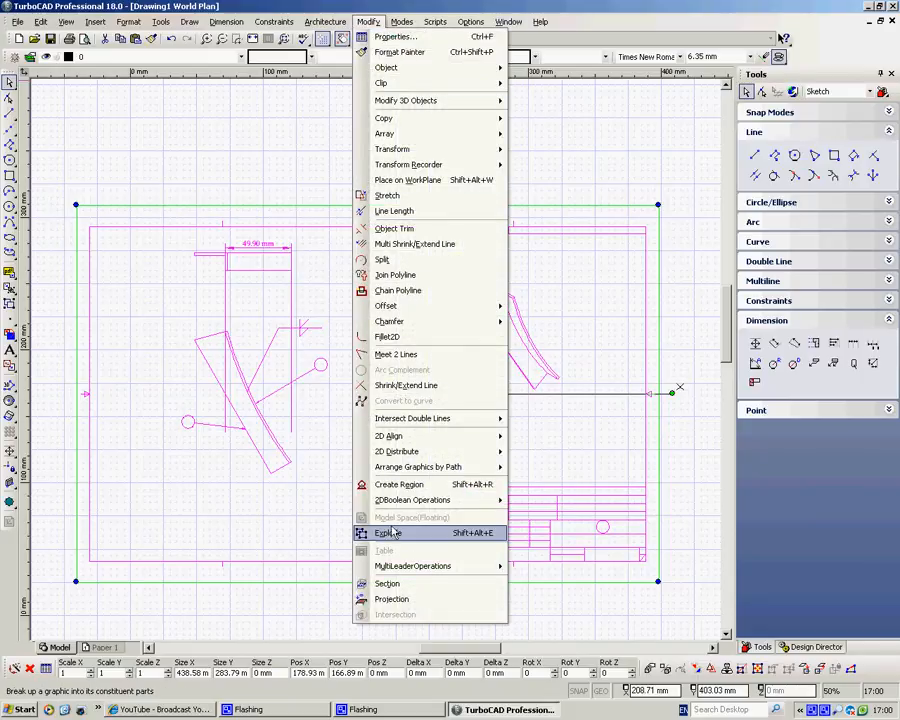
left_click(384, 532)
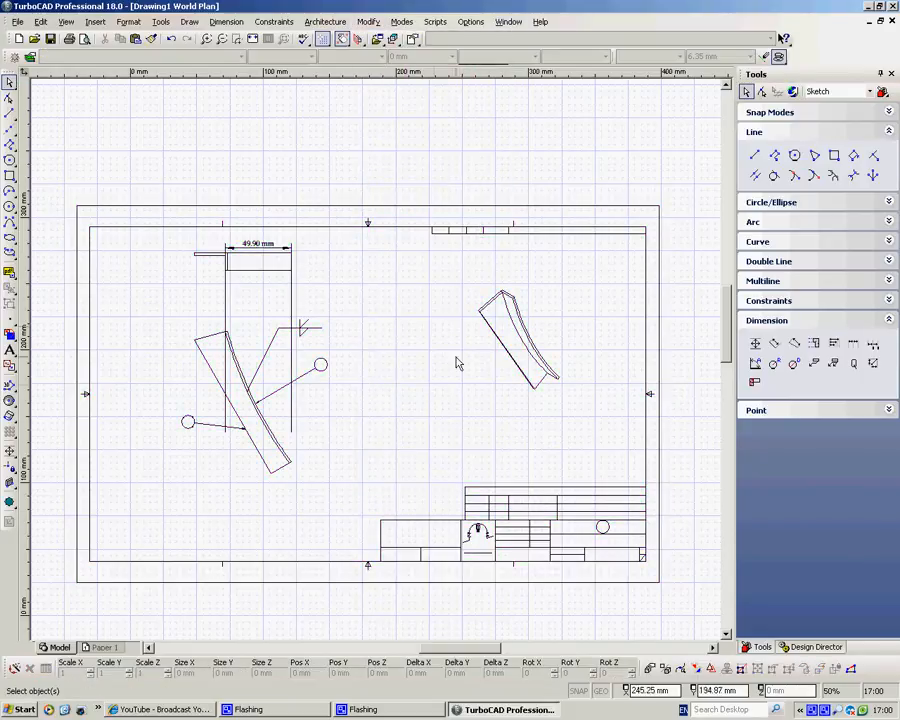
left_click(520, 340)
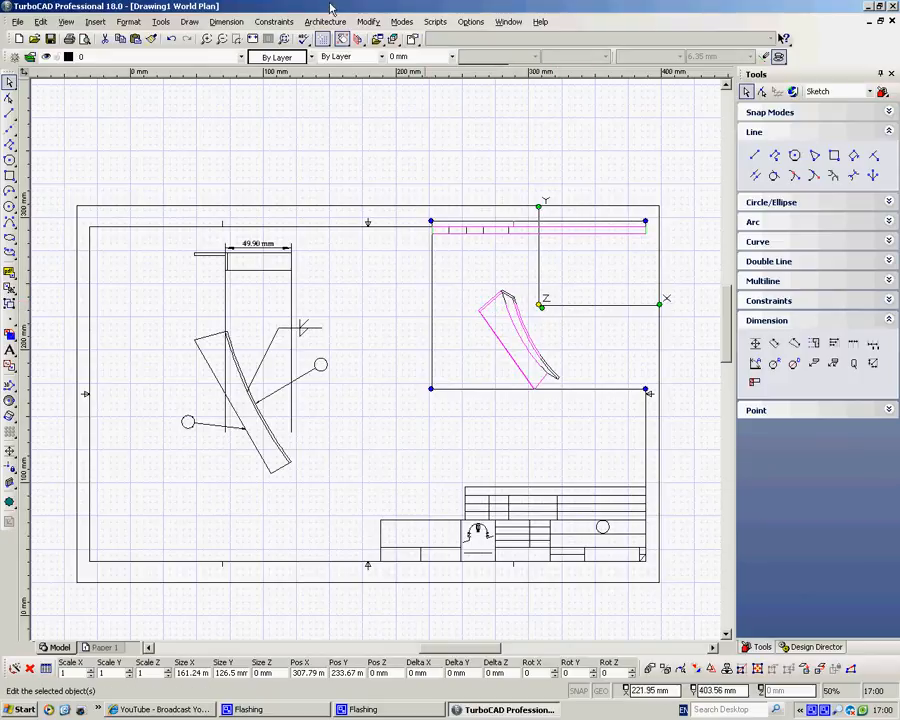
left_click(368, 20)
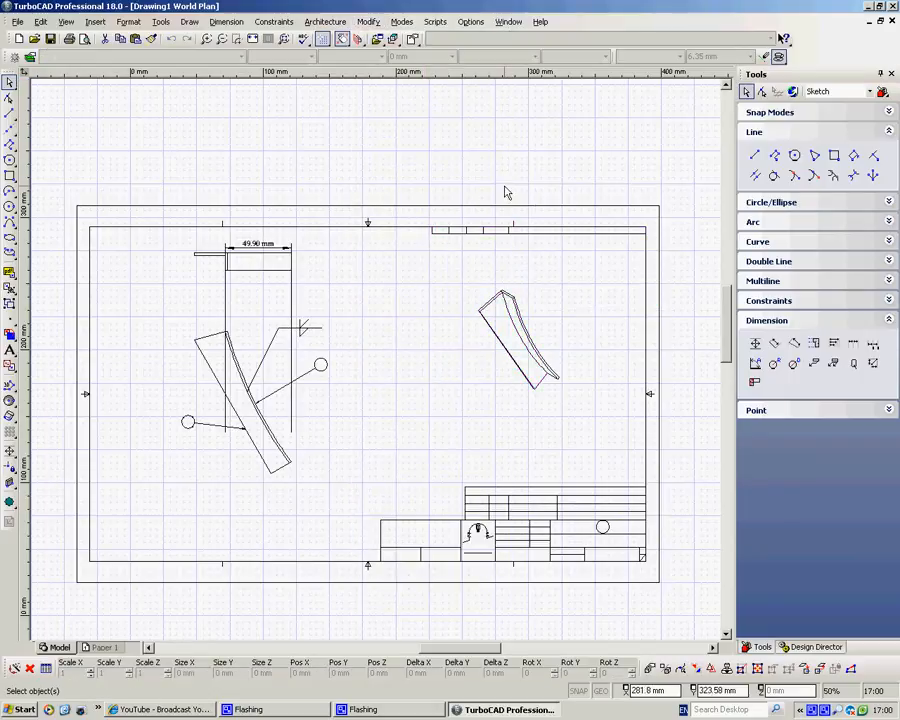
right_click(504, 310)
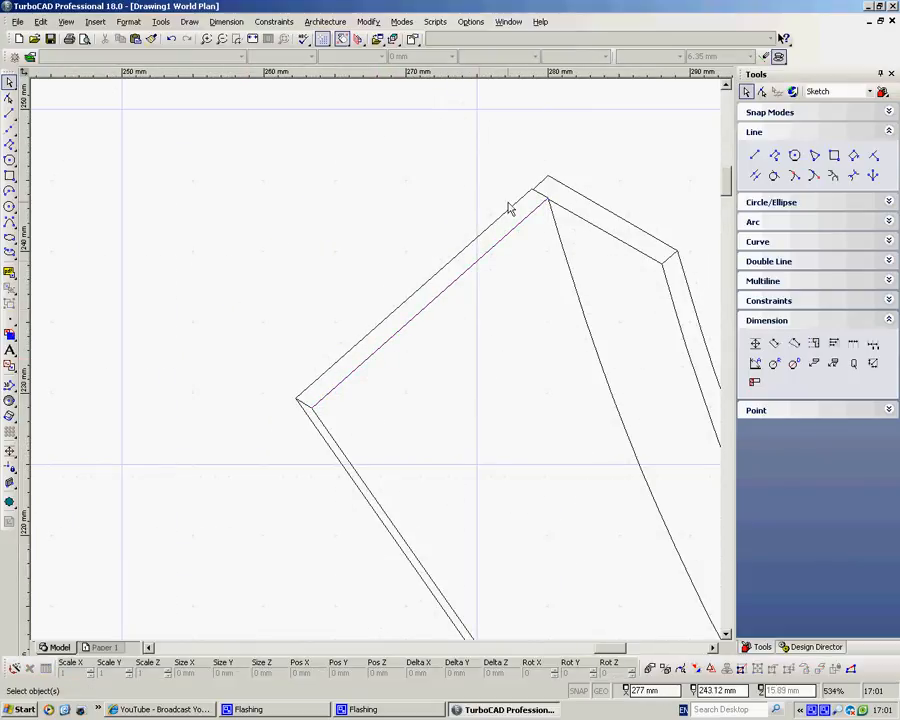
mouse_move(324, 390)
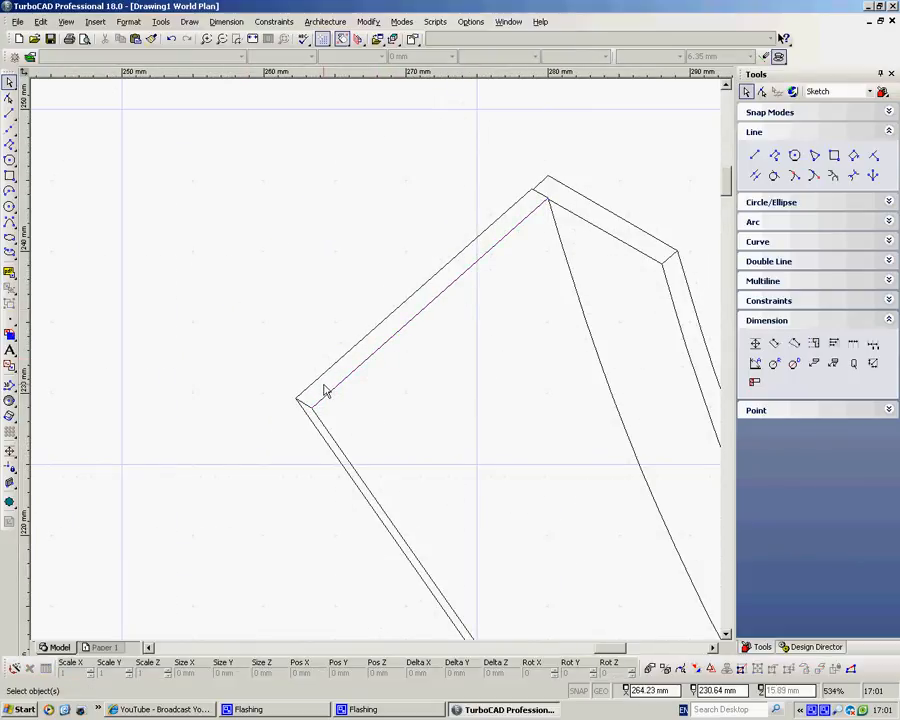
scroll("down", 3)
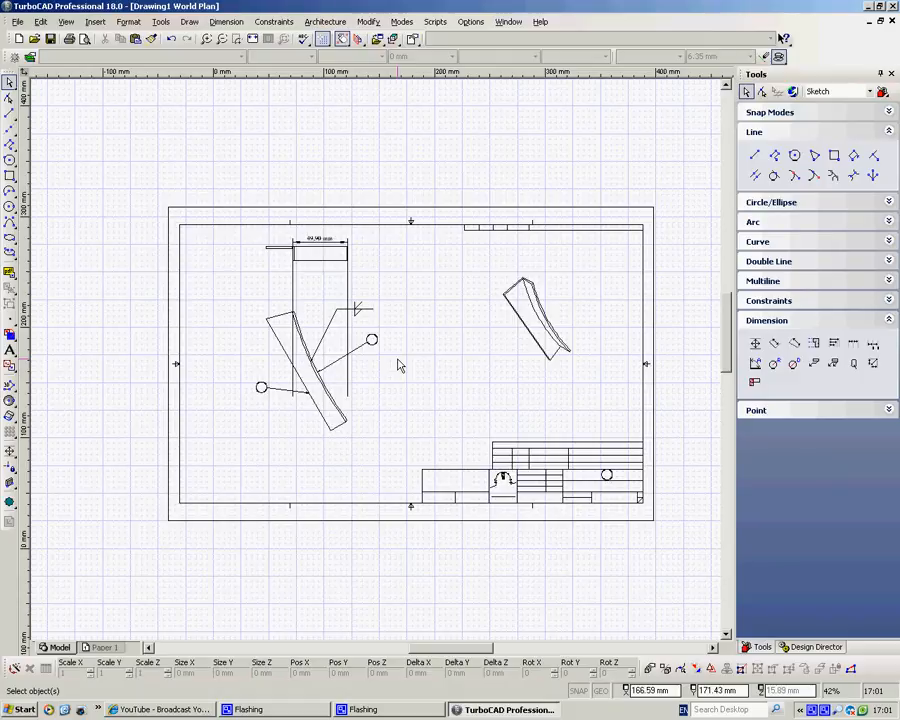
mouse_move(556, 452)
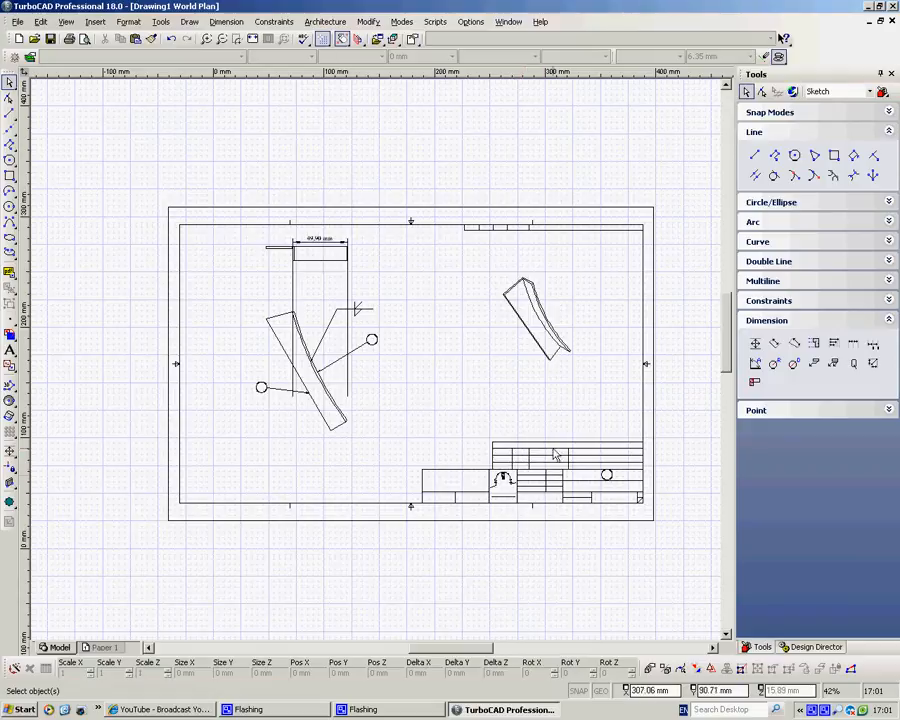
mouse_move(512, 480)
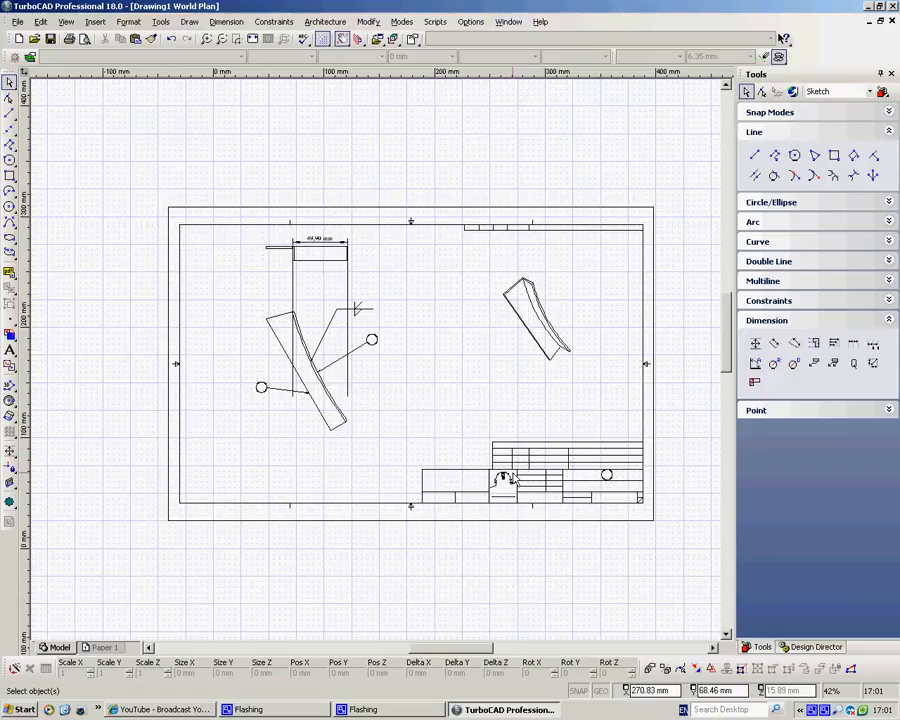
mouse_move(464, 540)
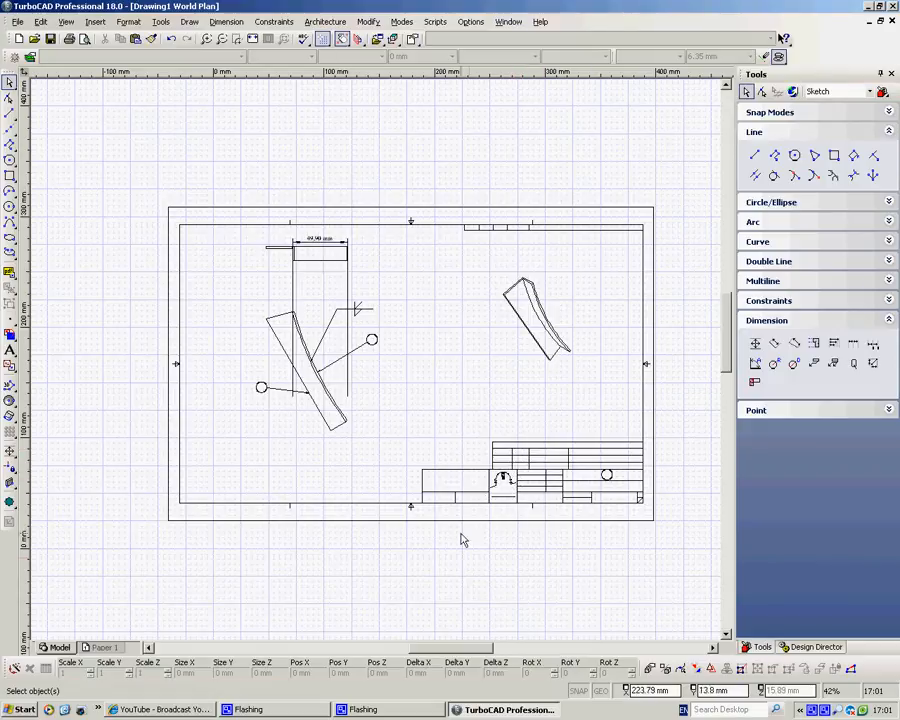
mouse_move(584, 458)
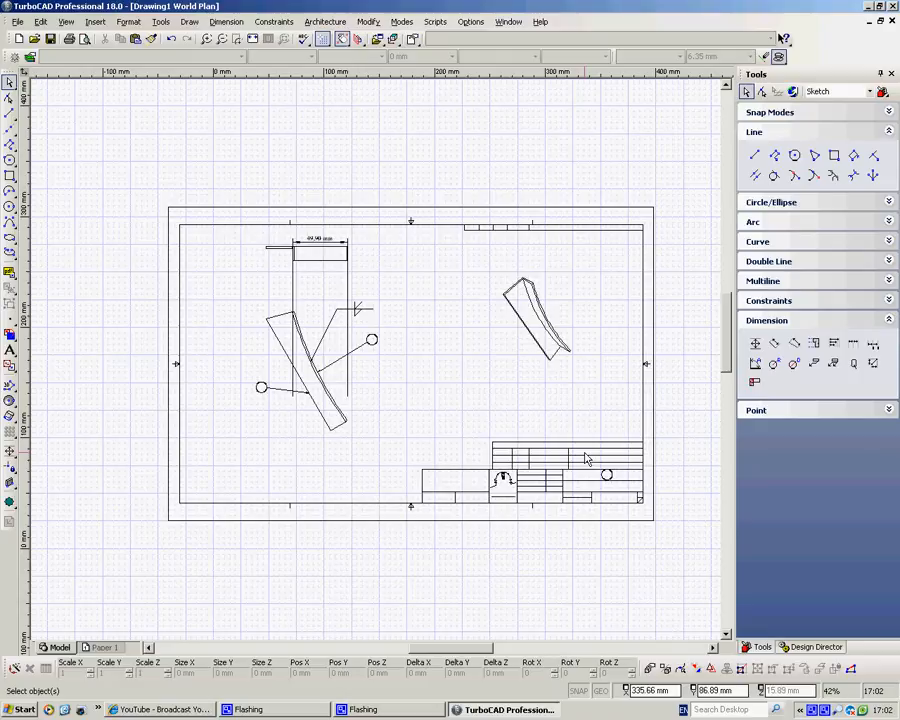
mouse_move(672, 456)
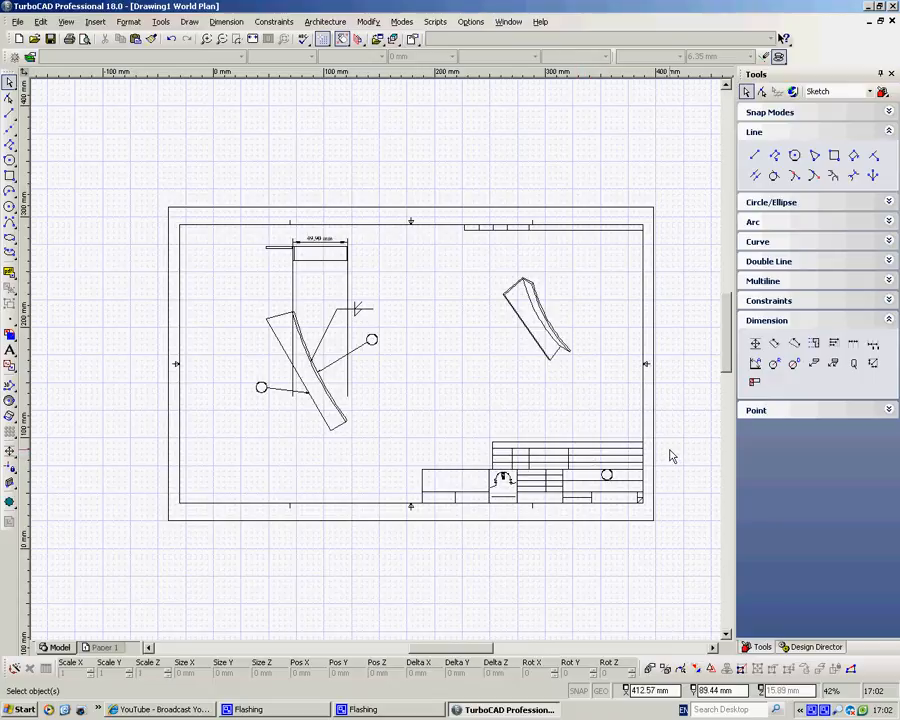